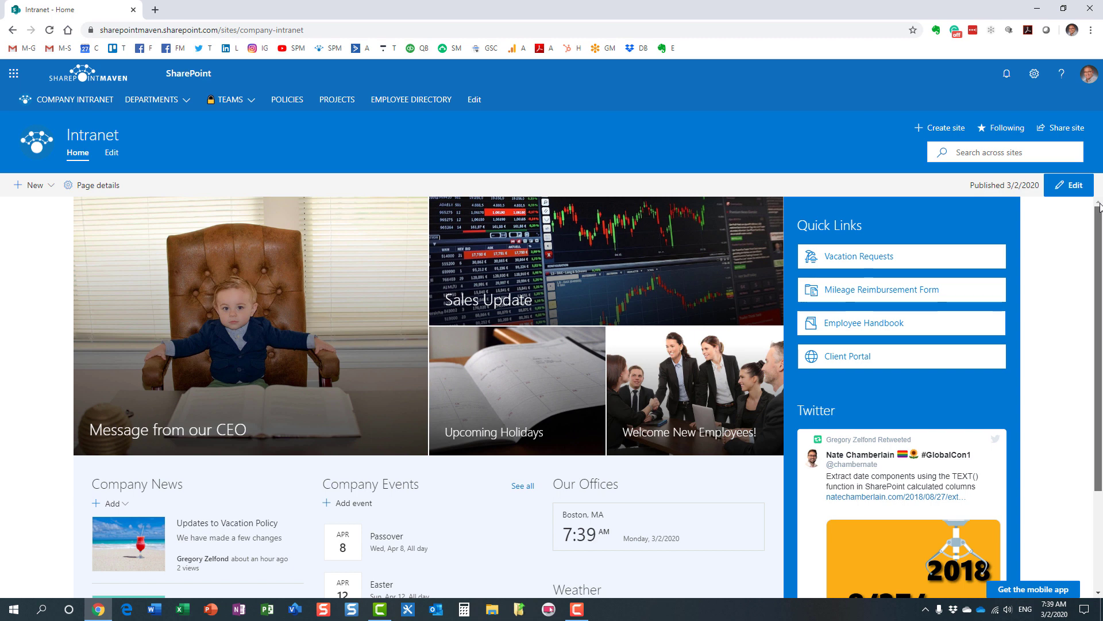
Step: Go to Site Contents from the settings panel and enter the Site Pages library
scroll(down, 3)
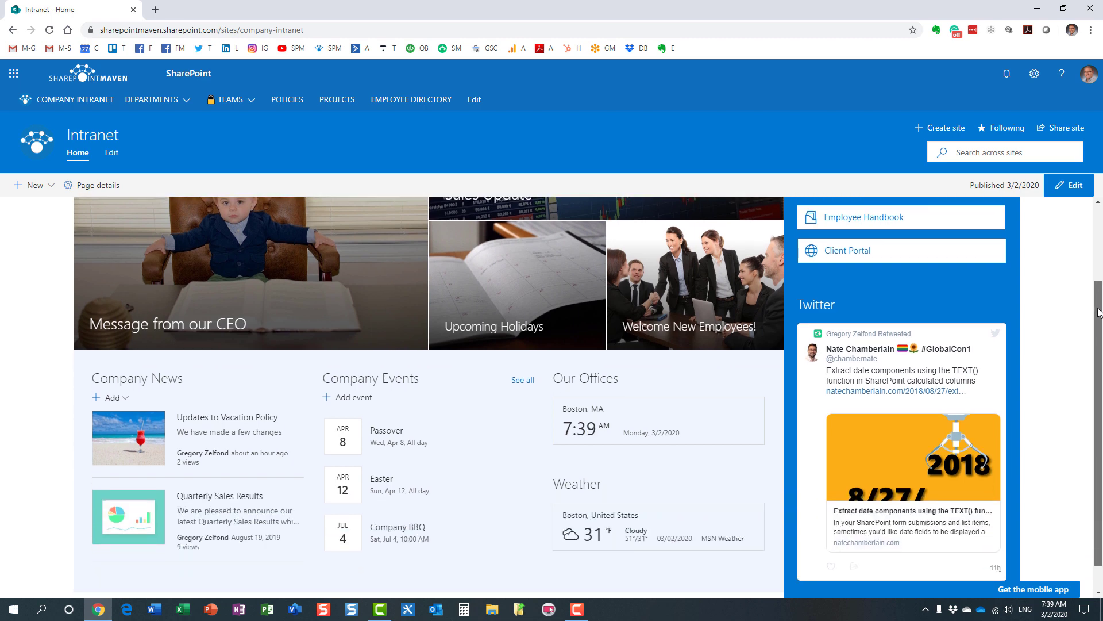
scroll(down, 3)
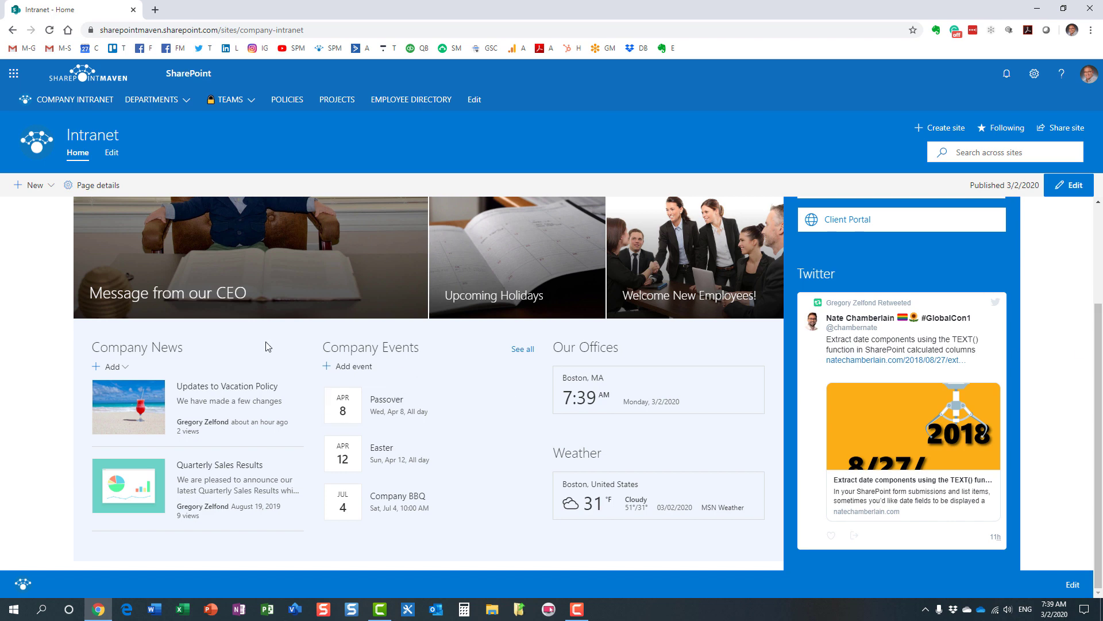
mouse_move(185, 350)
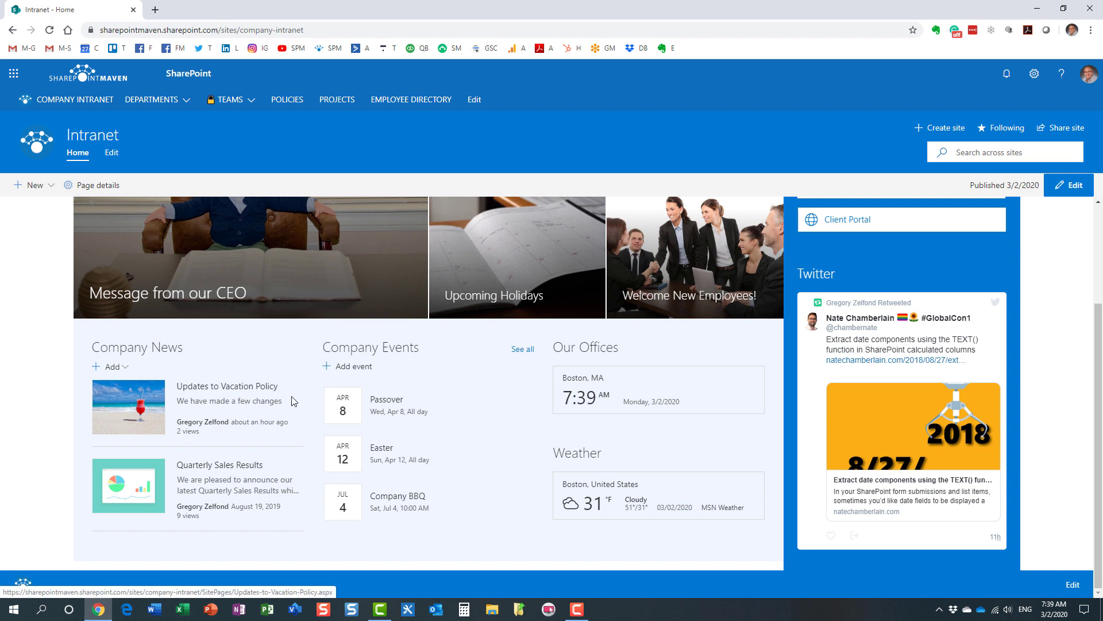
mouse_move(306, 365)
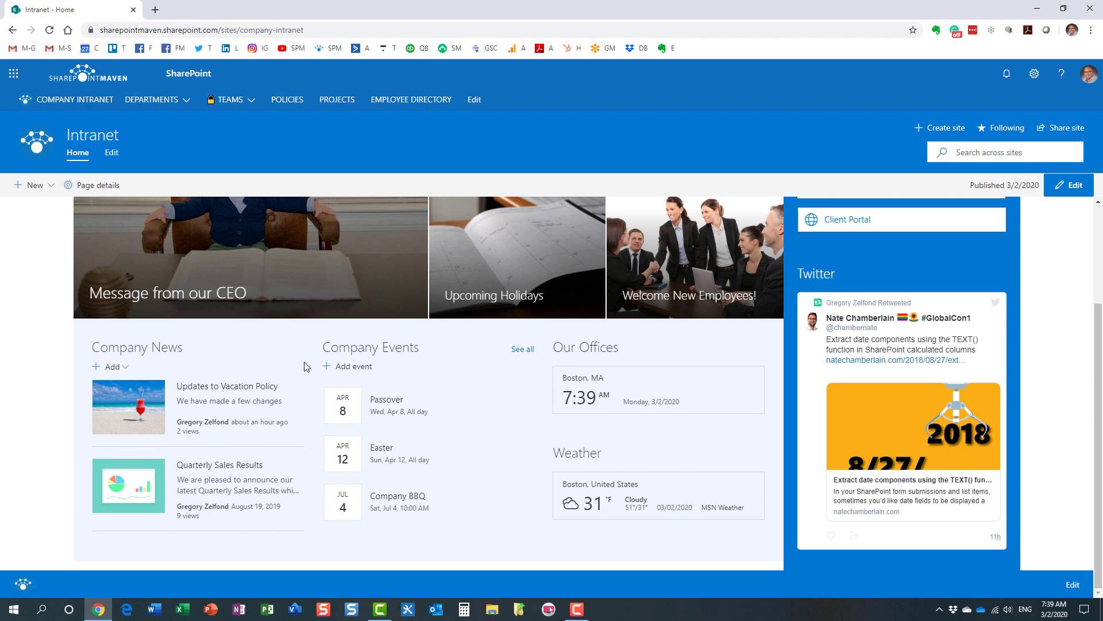
mouse_move(309, 357)
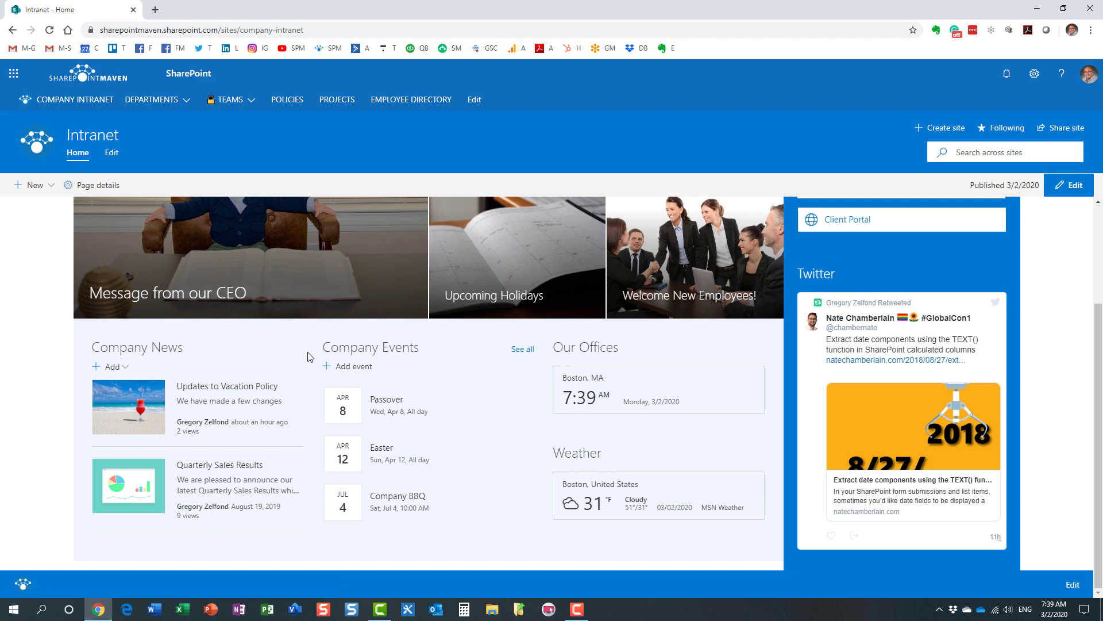
mouse_move(308, 357)
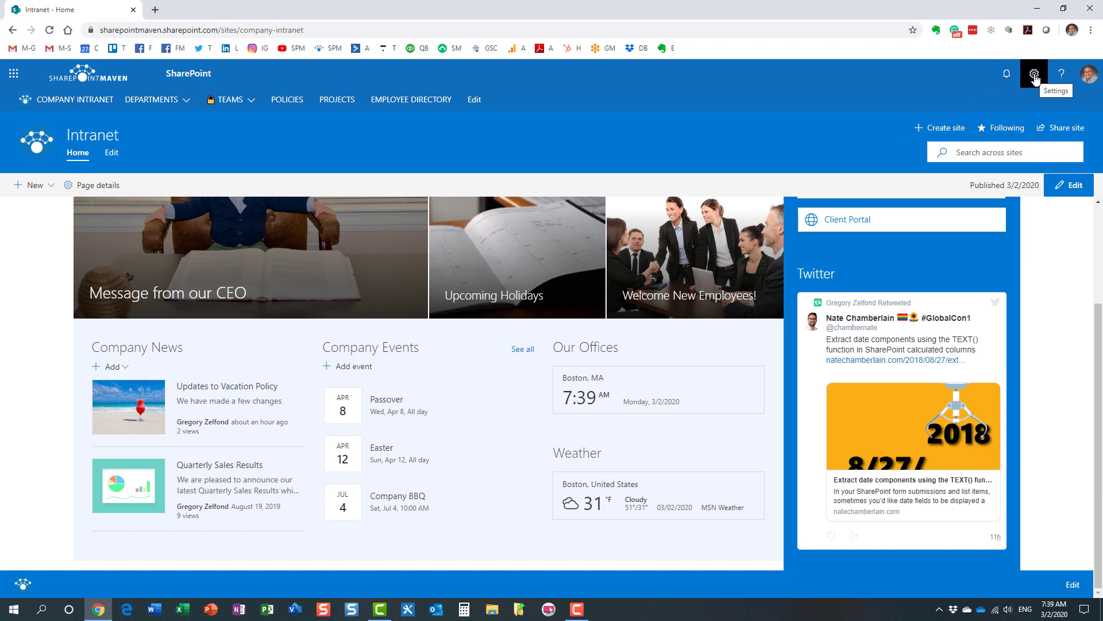
click(1033, 73)
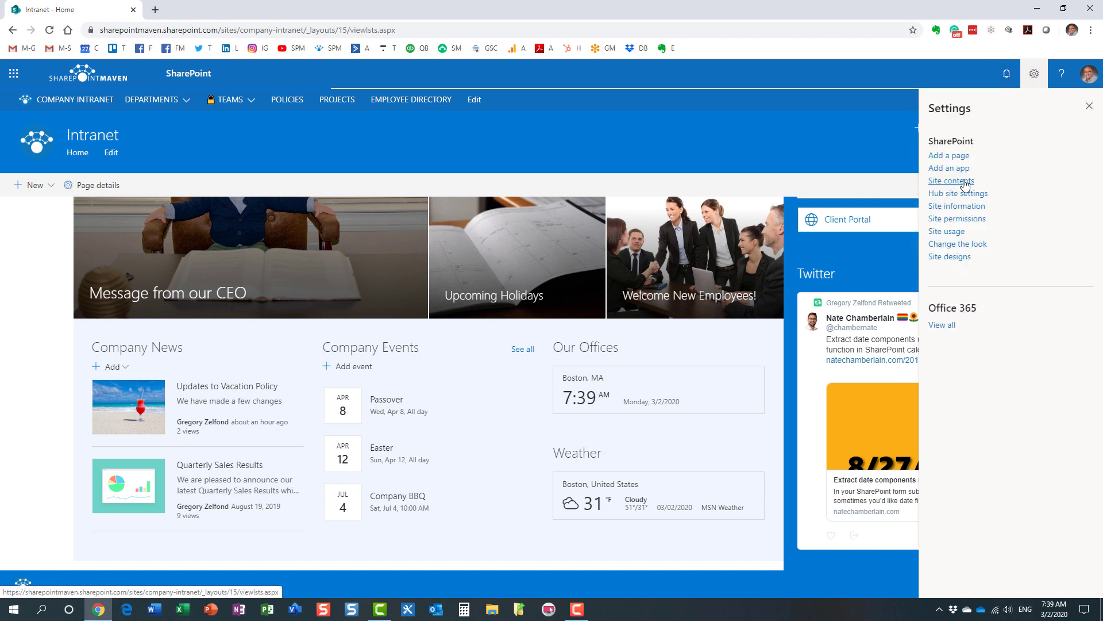
click(950, 180)
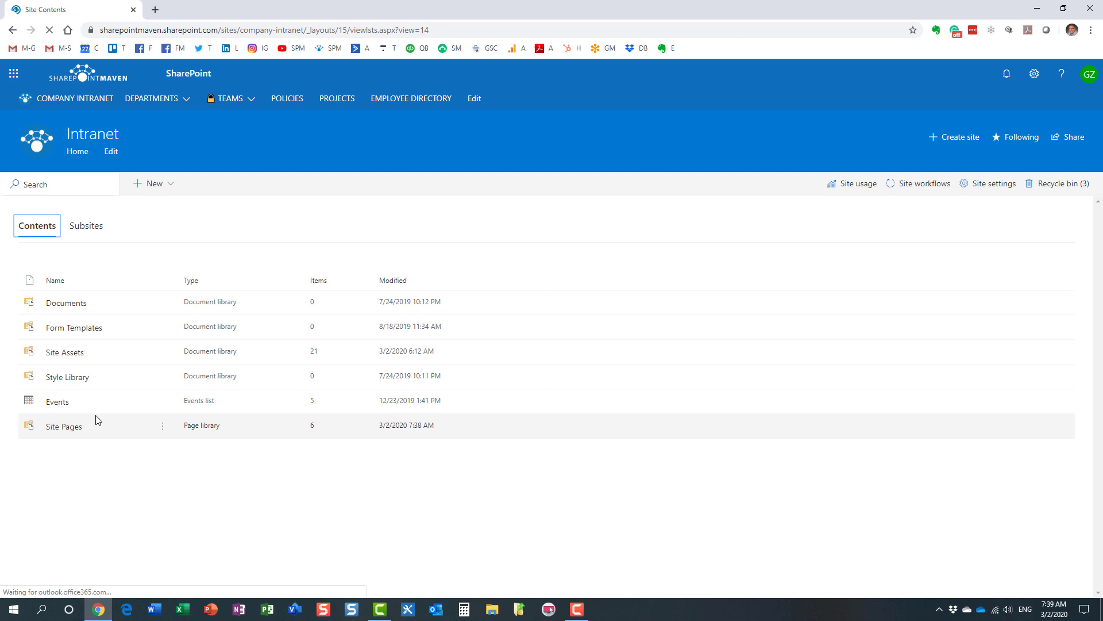
click(63, 427)
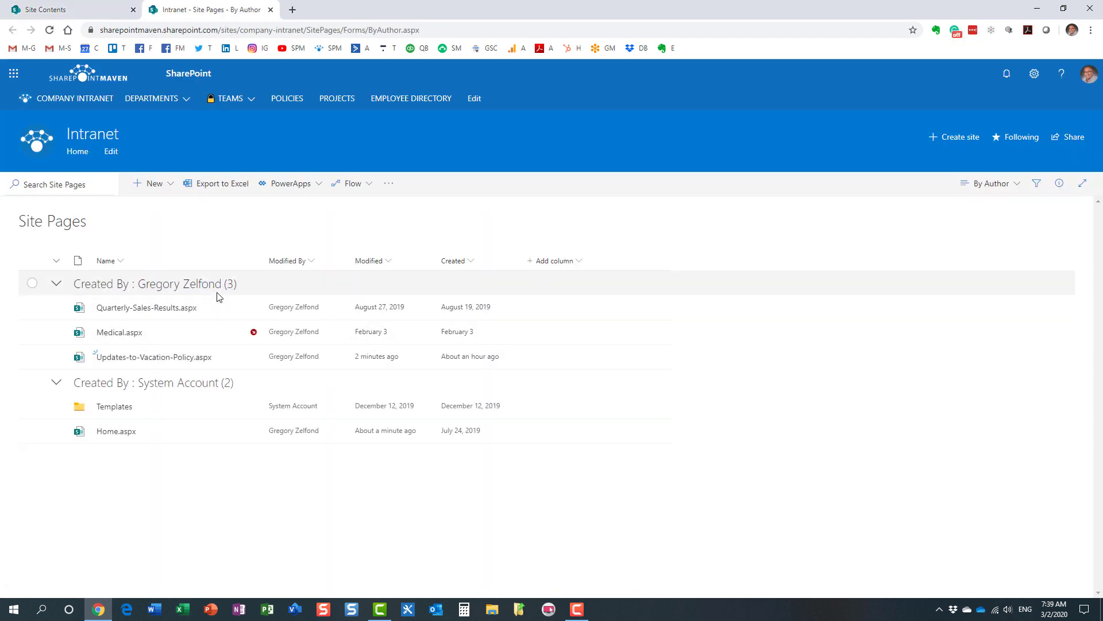
mouse_move(185, 334)
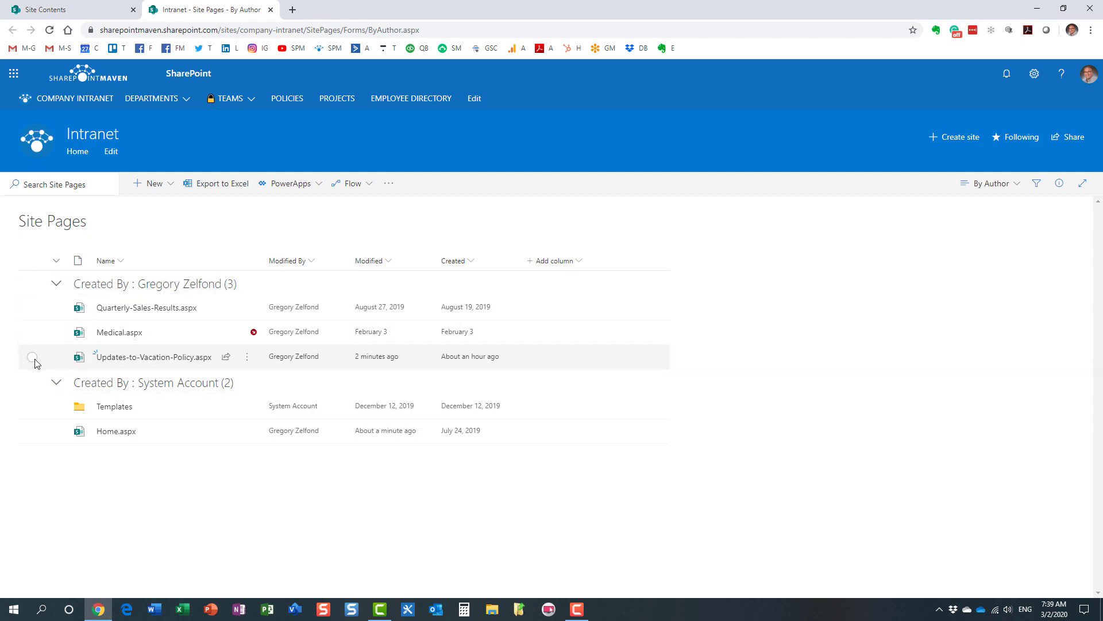
Step: Check the Updates-to-Vacation-Policy page, review the home page news, then return to Site Contents
click(32, 356)
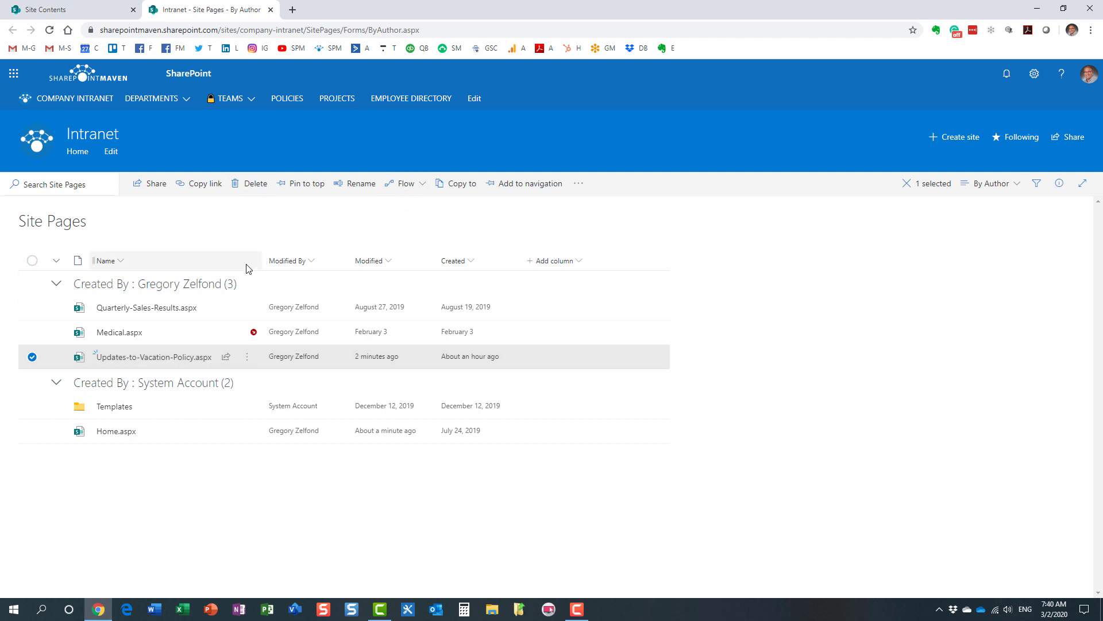
click(77, 152)
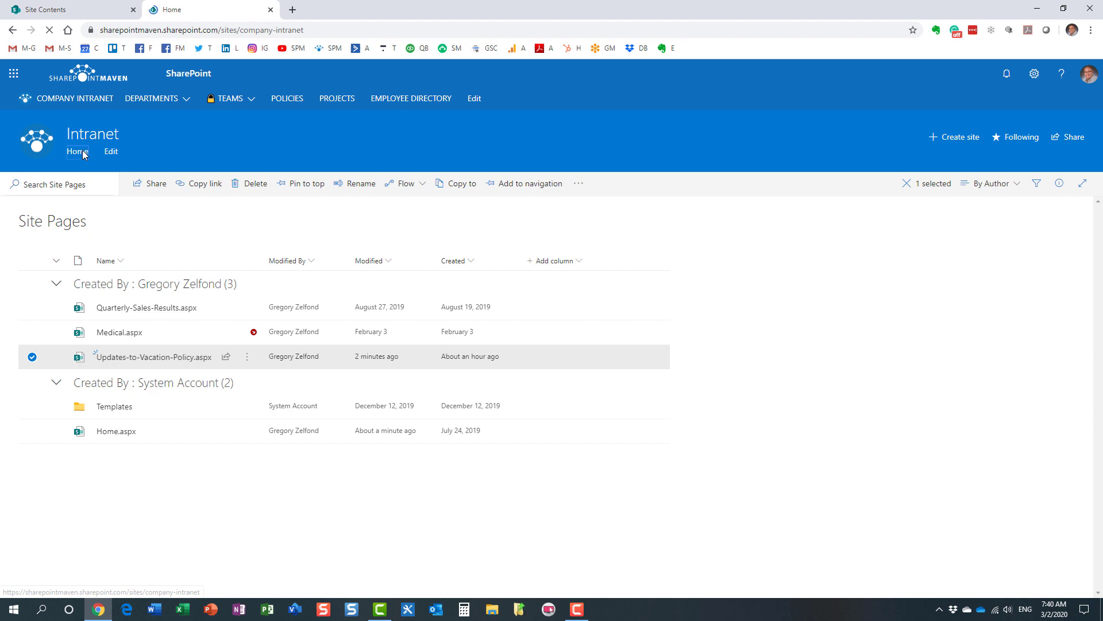
click(77, 152)
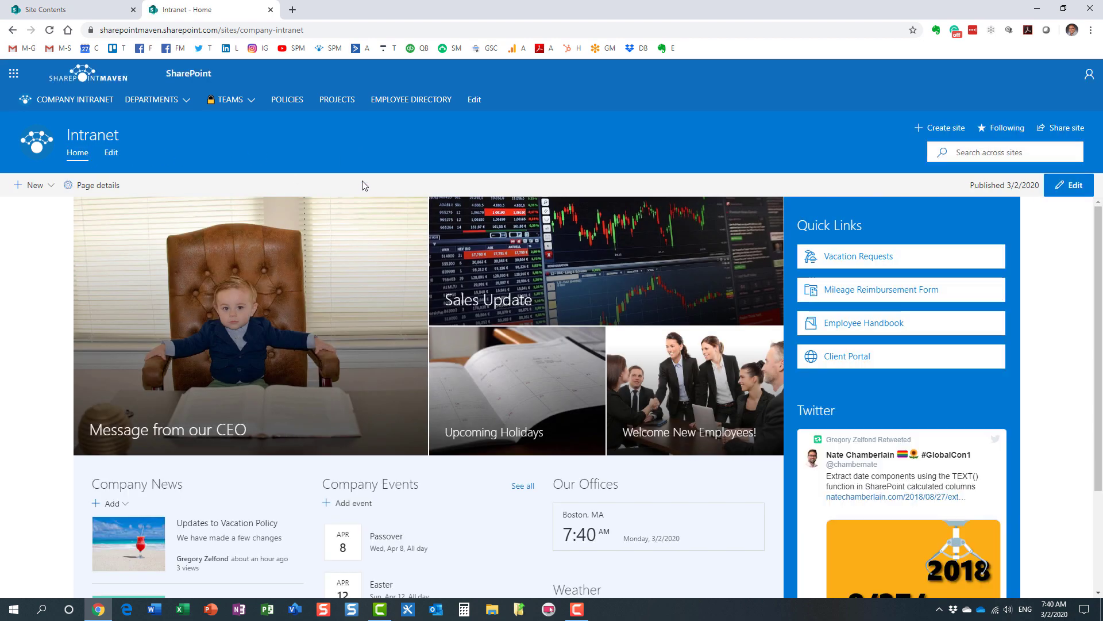
mouse_move(379, 161)
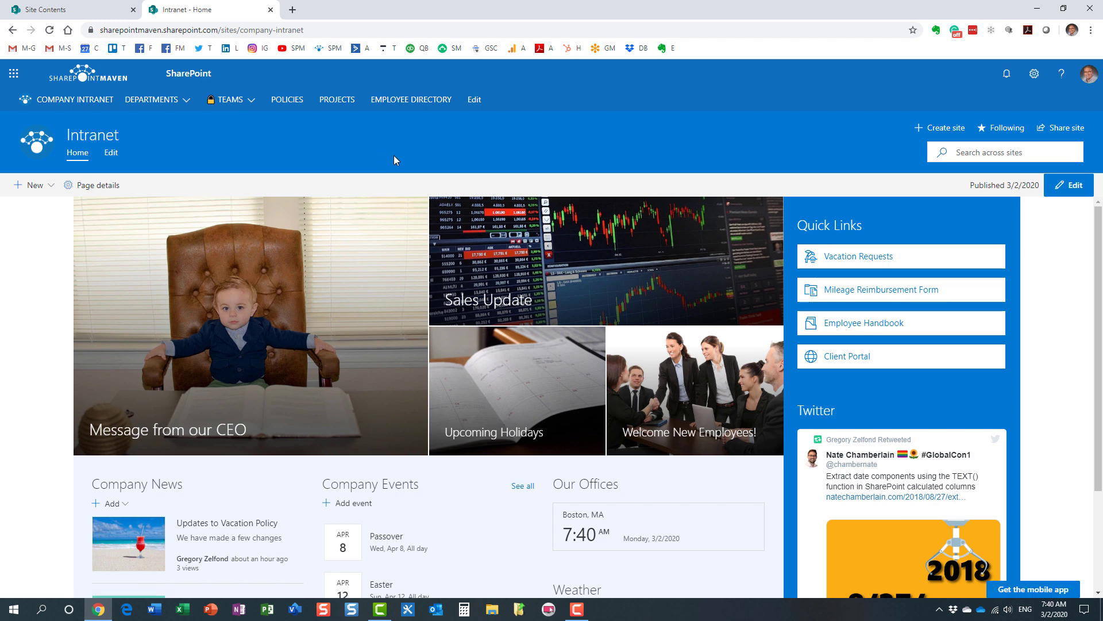
mouse_move(580, 144)
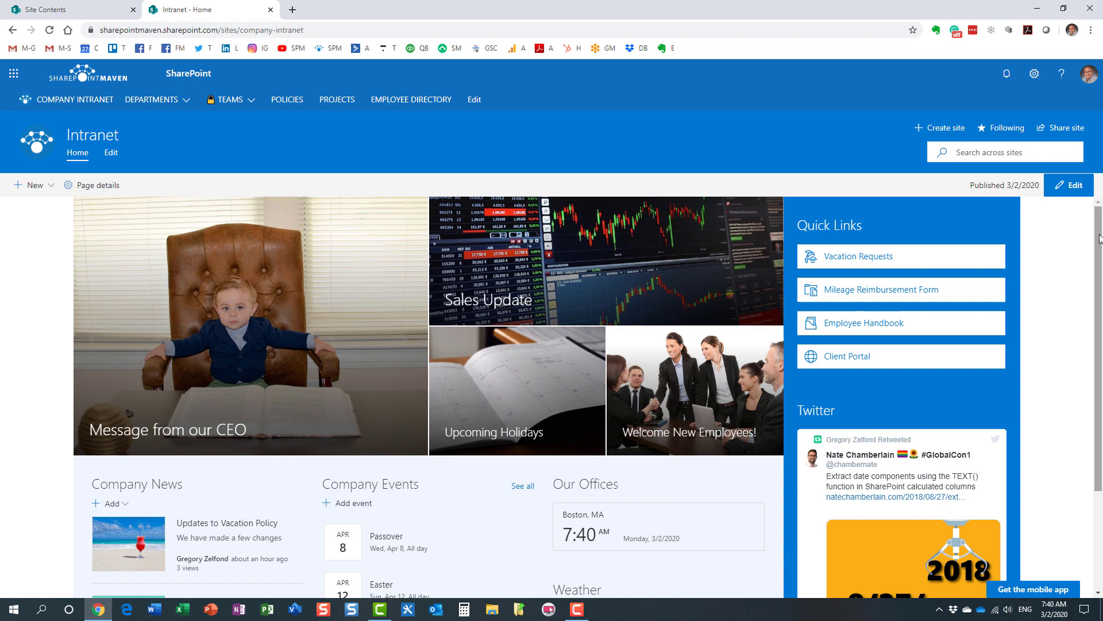
scroll(down, 3)
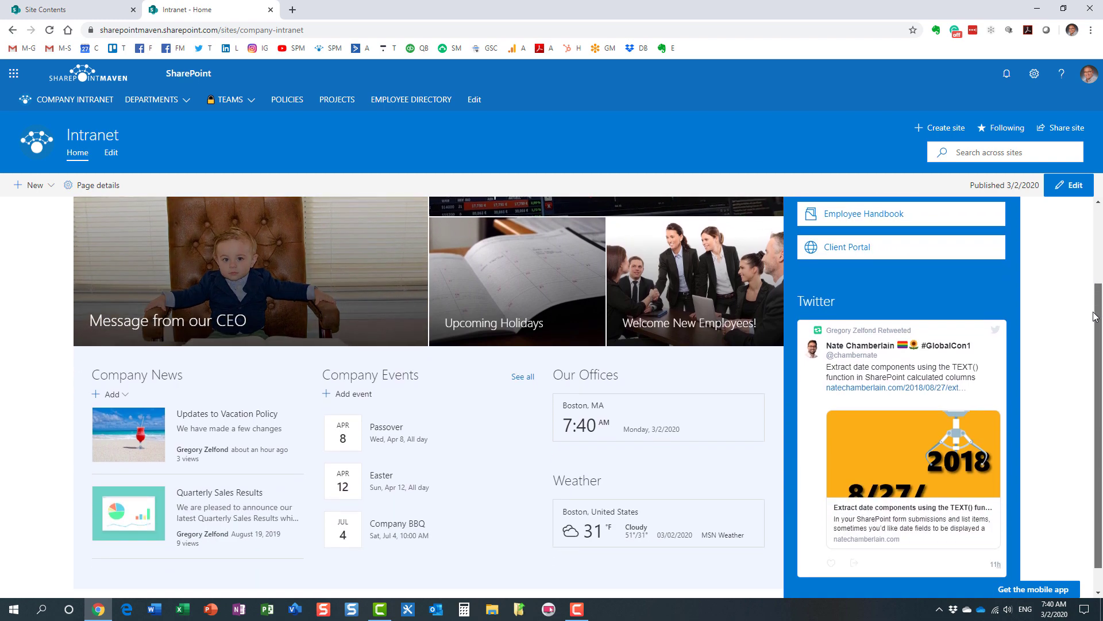
scroll(down, 3)
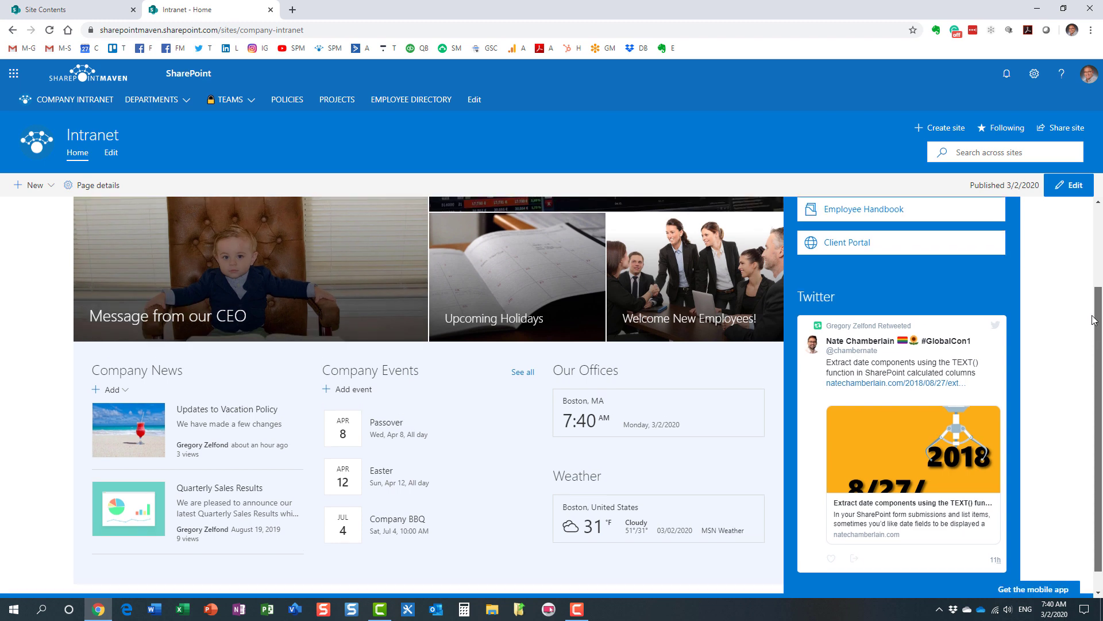
scroll(down, 3)
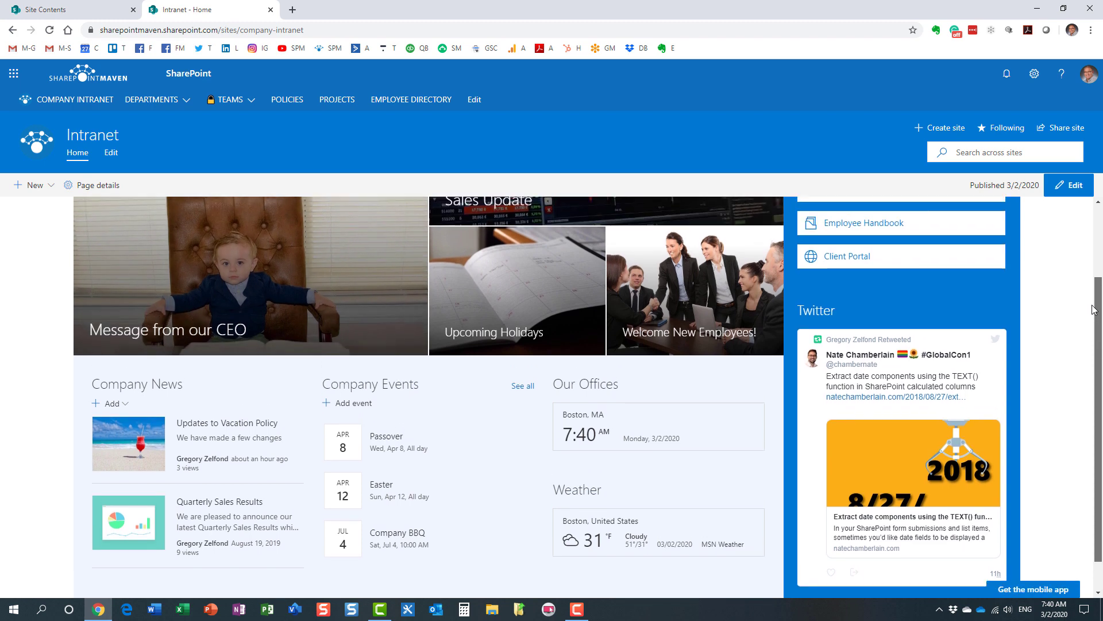
scroll(down, 3)
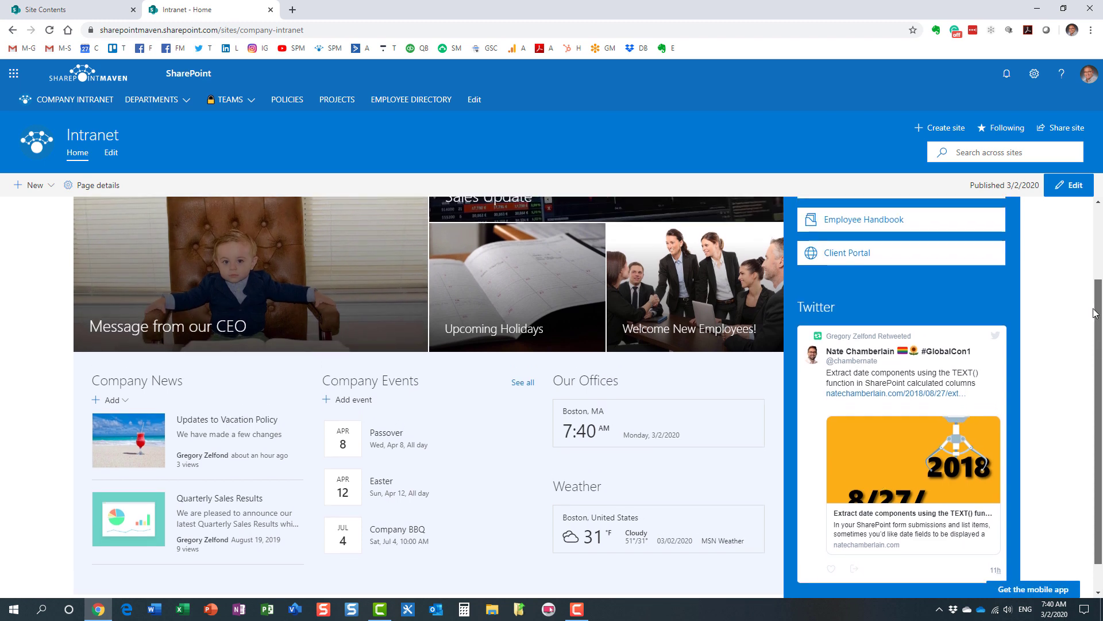
scroll(down, 3)
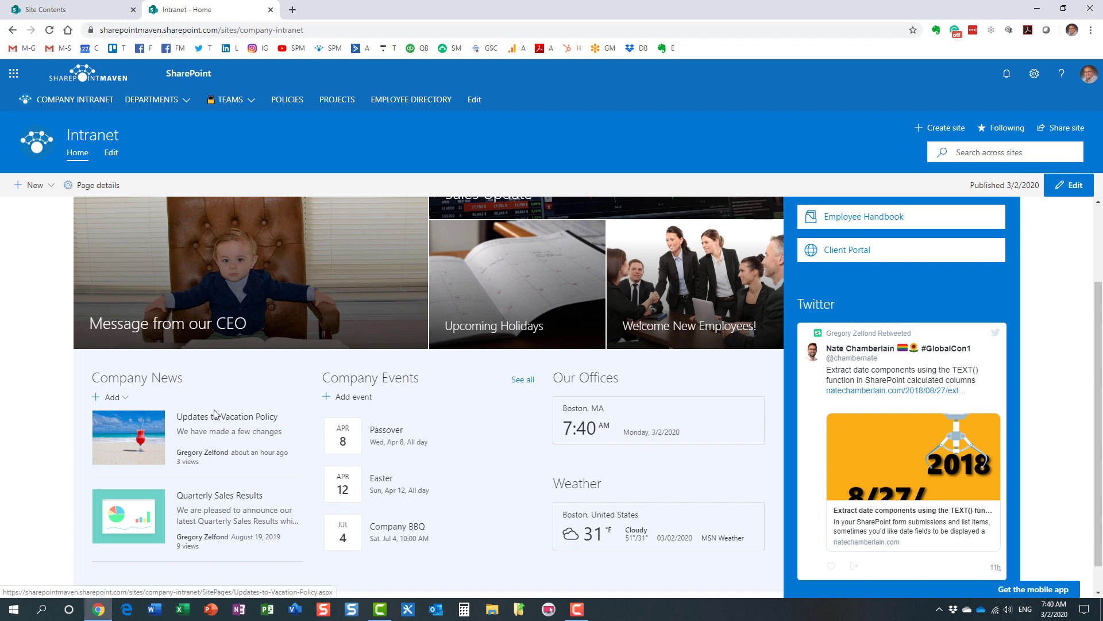
mouse_move(215, 399)
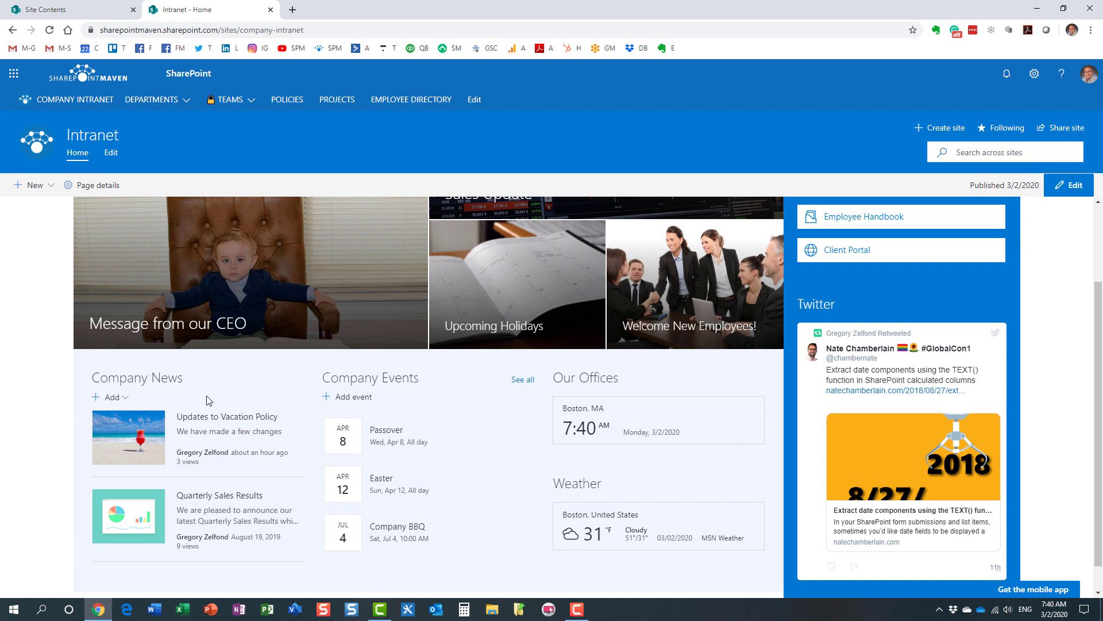
mouse_move(220, 392)
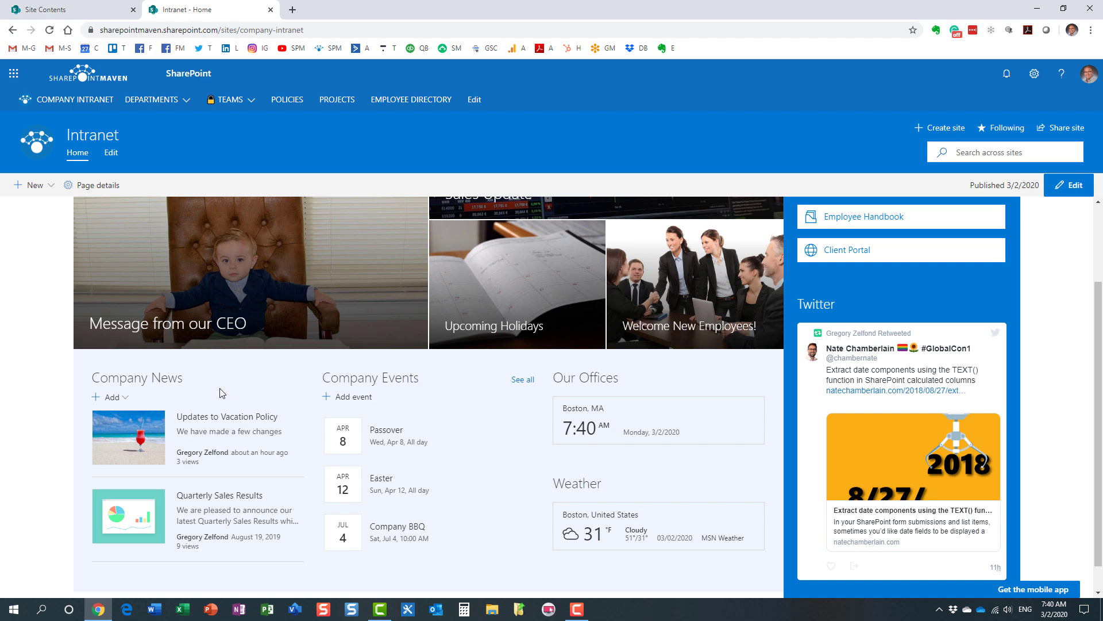
mouse_move(197, 410)
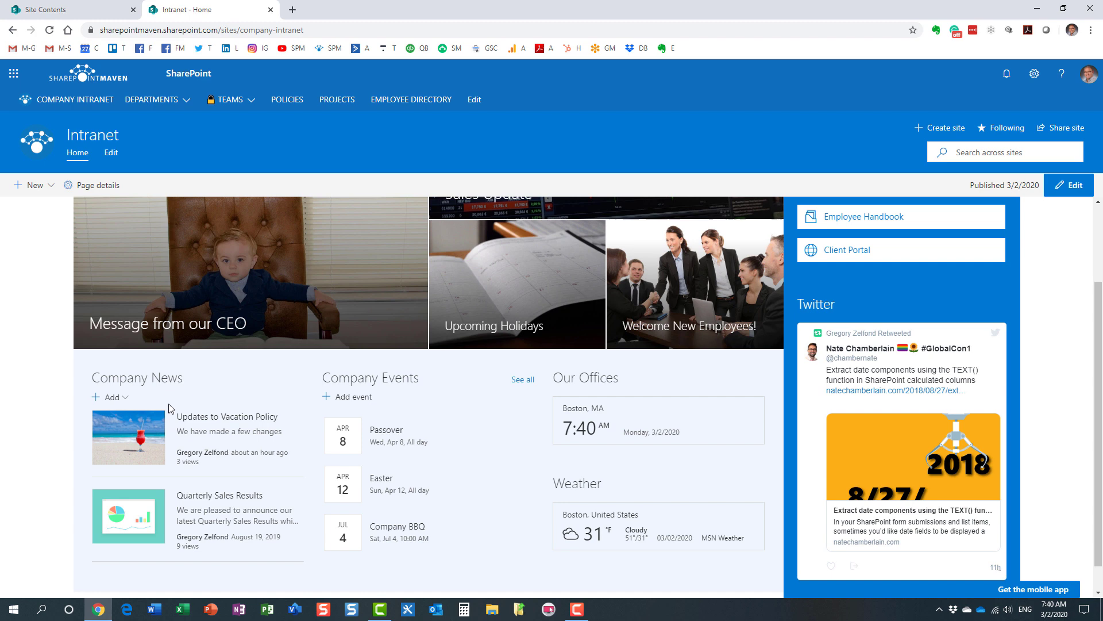
mouse_move(217, 391)
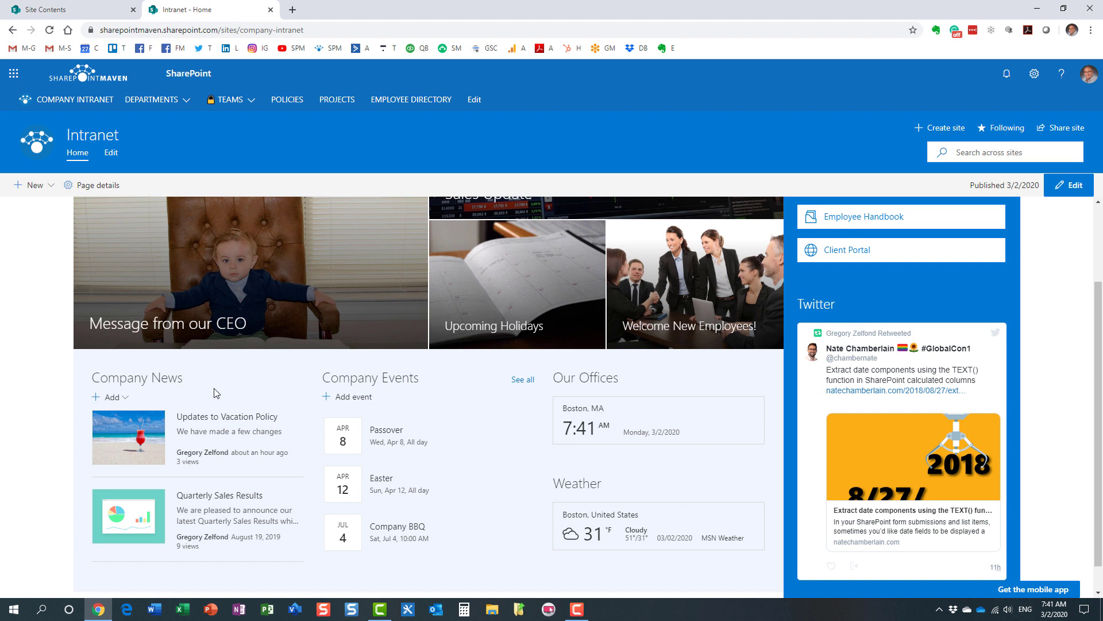
mouse_move(202, 383)
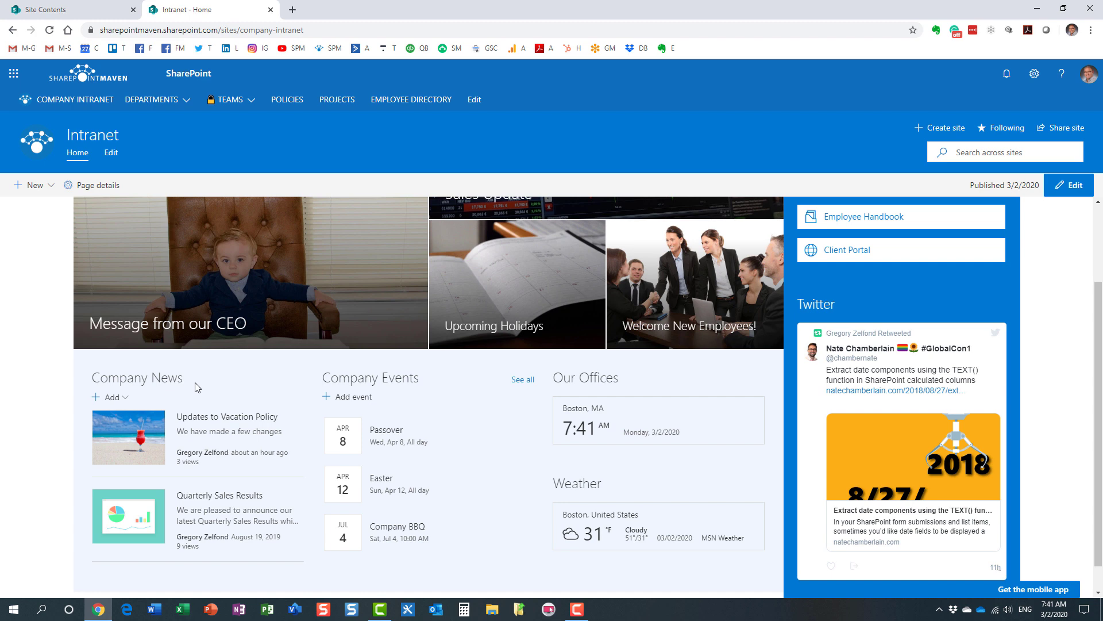
mouse_move(195, 388)
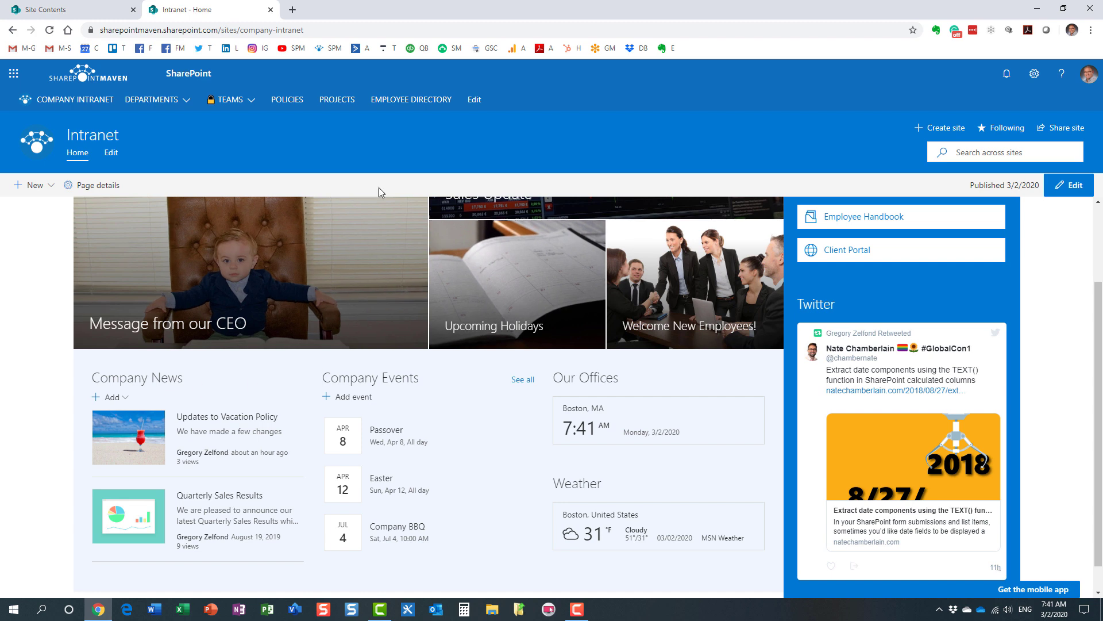
mouse_move(1061, 73)
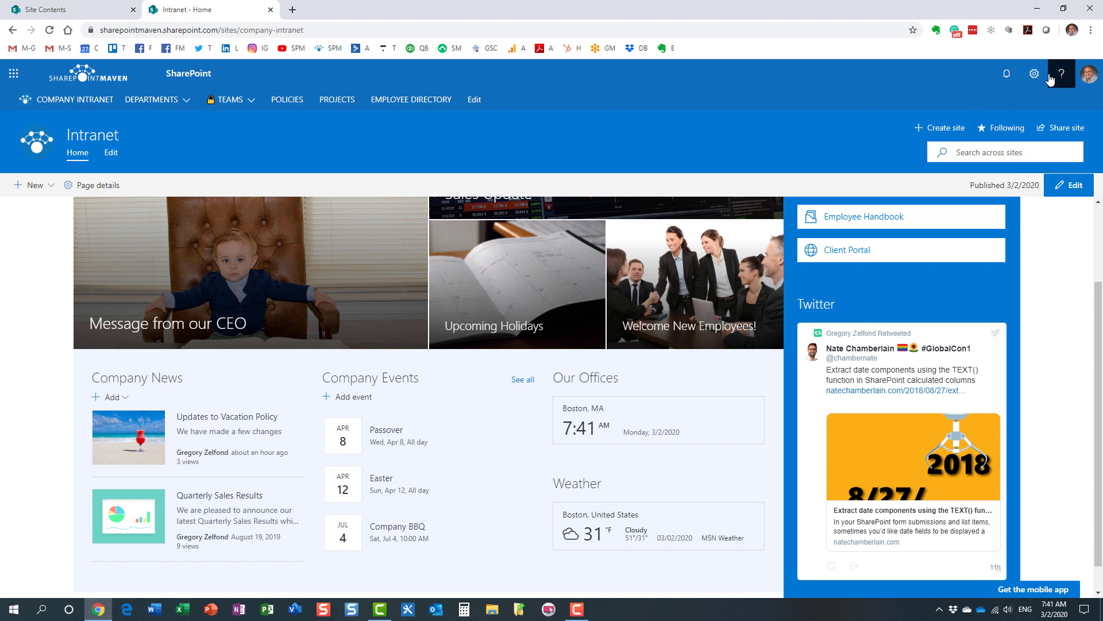
click(1034, 73)
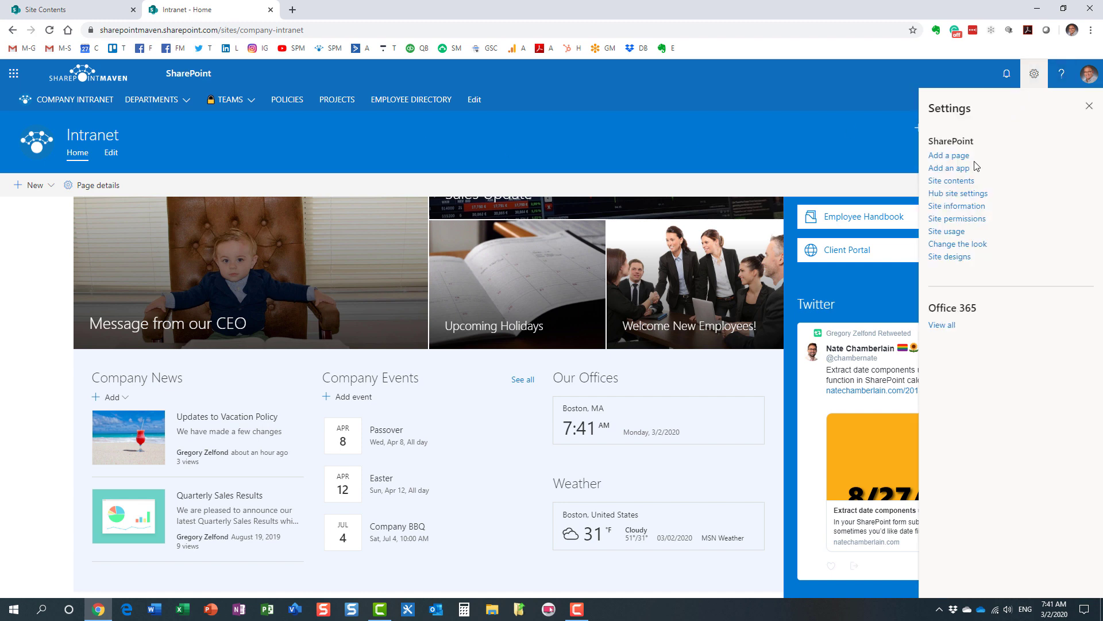
click(952, 180)
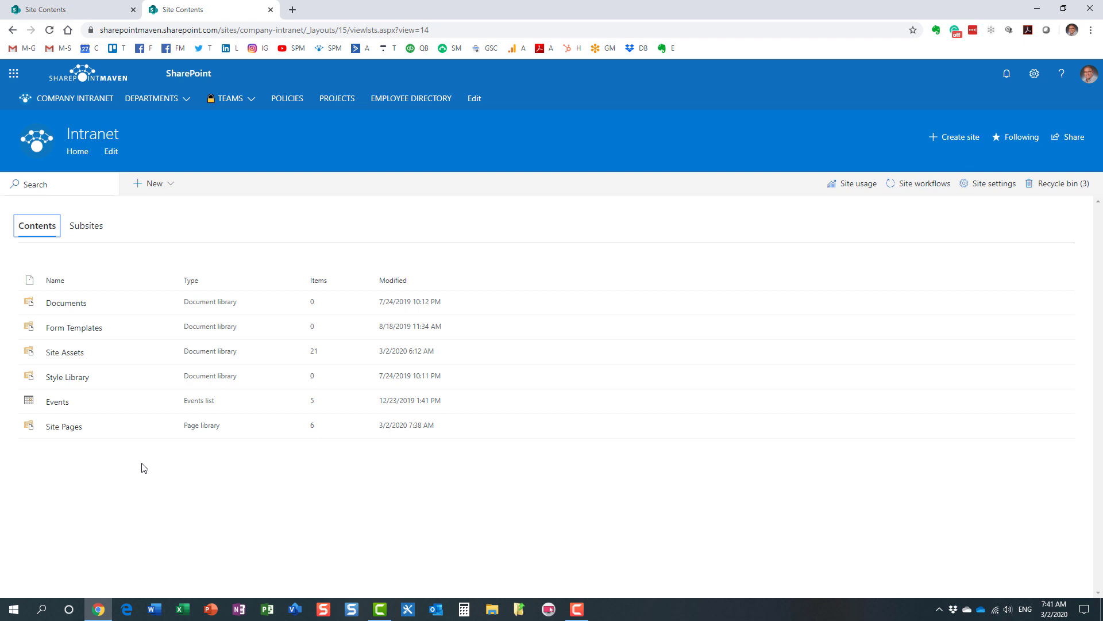
mouse_move(169, 468)
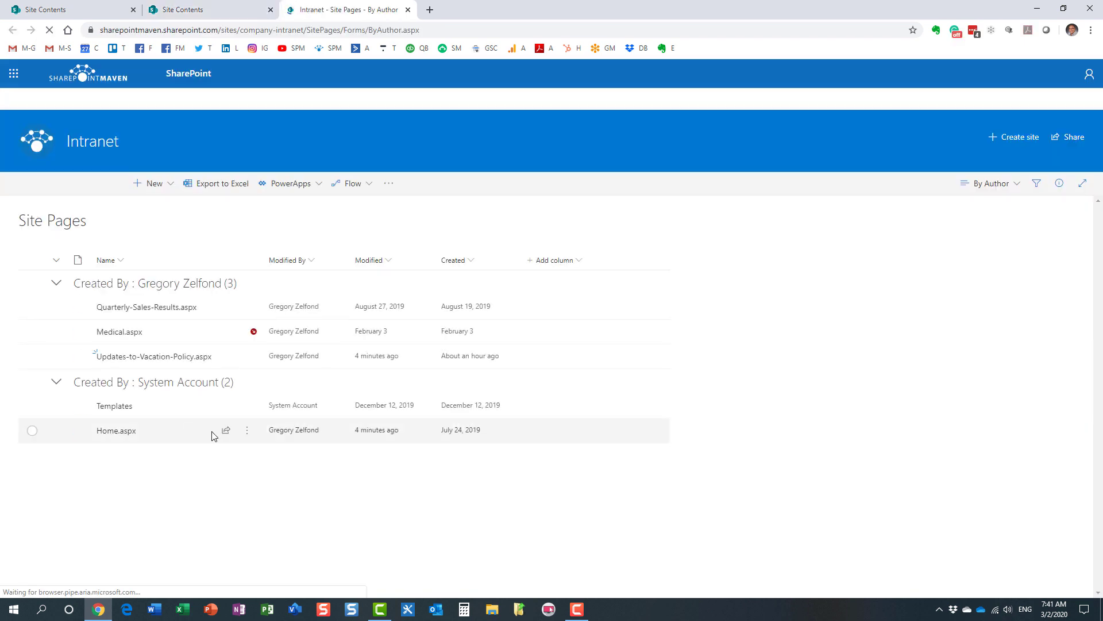
mouse_move(146, 307)
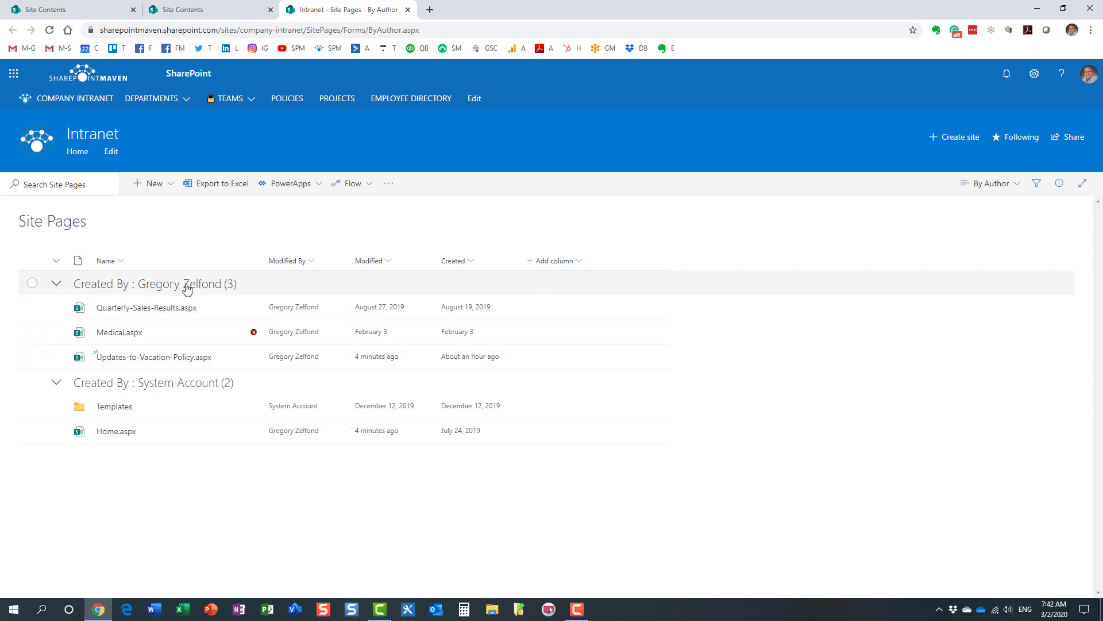
mouse_move(208, 312)
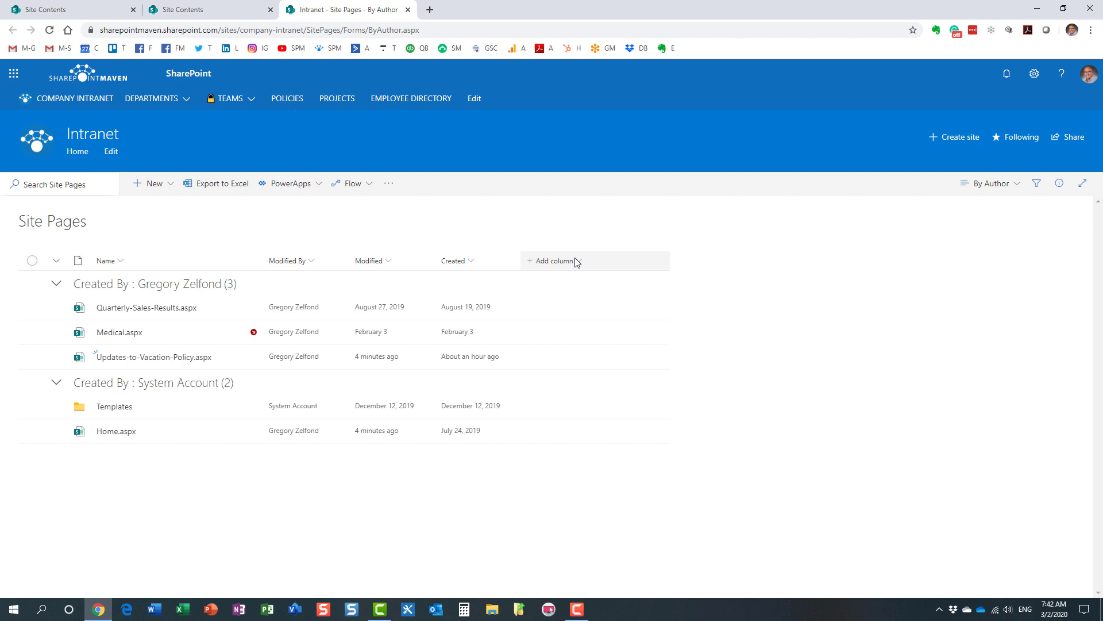
Step: Create a new Date column named Expiration Date in Site Pages and save it
click(554, 261)
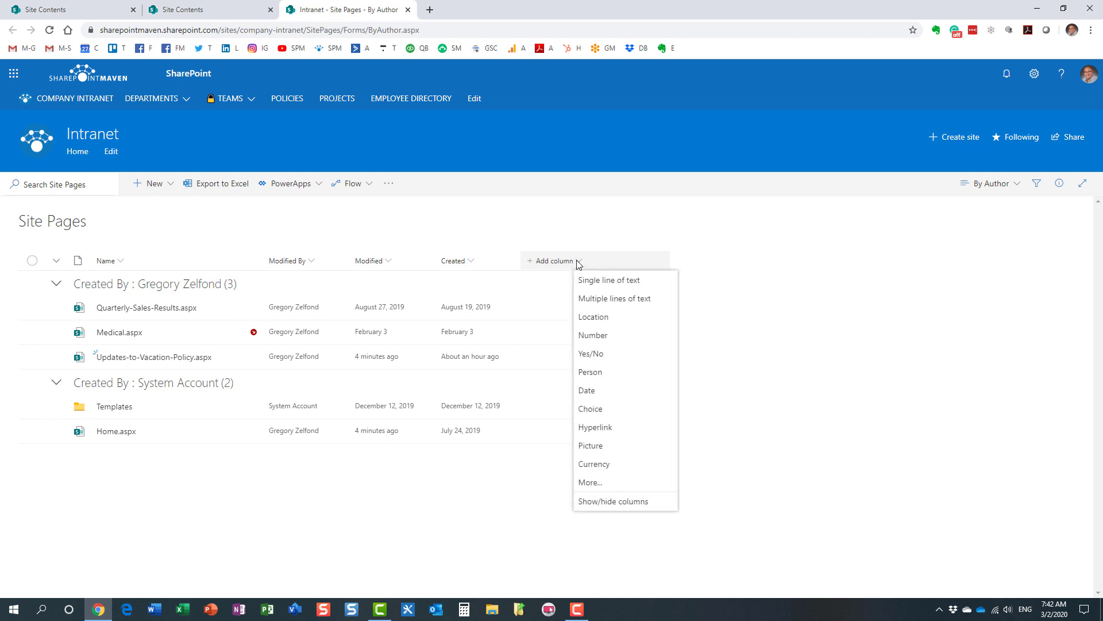
mouse_move(614, 372)
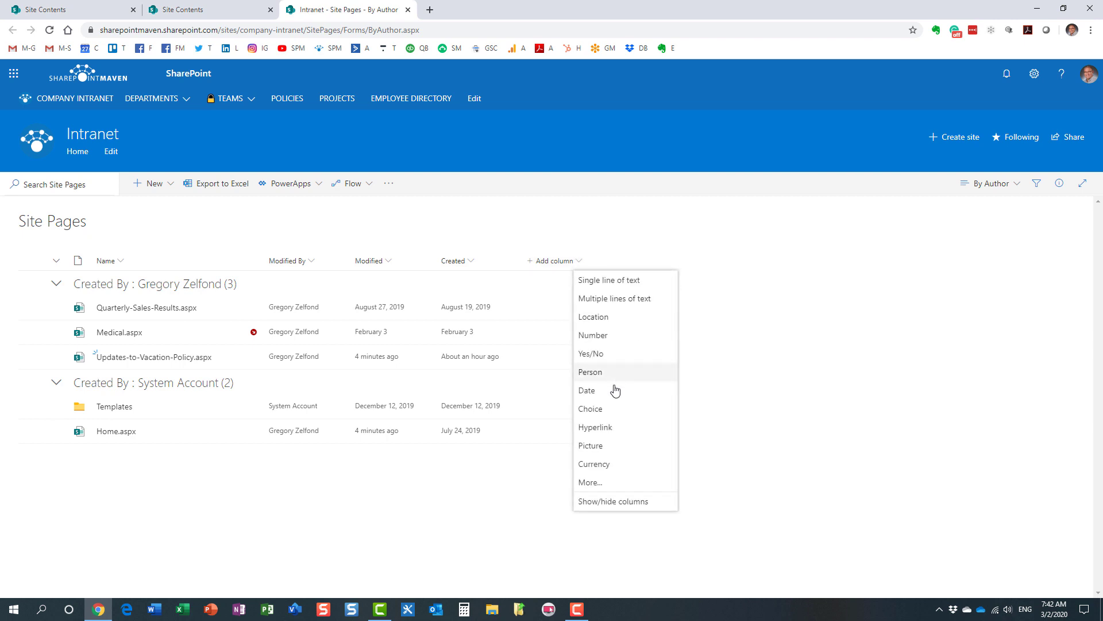
click(587, 390)
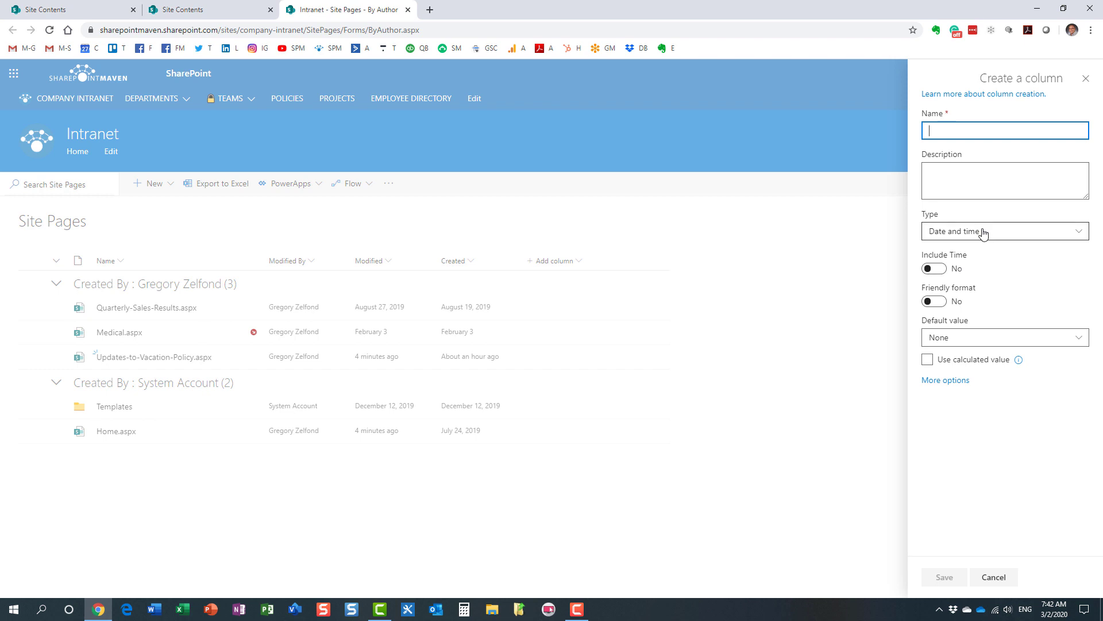
text(Expiration Date)
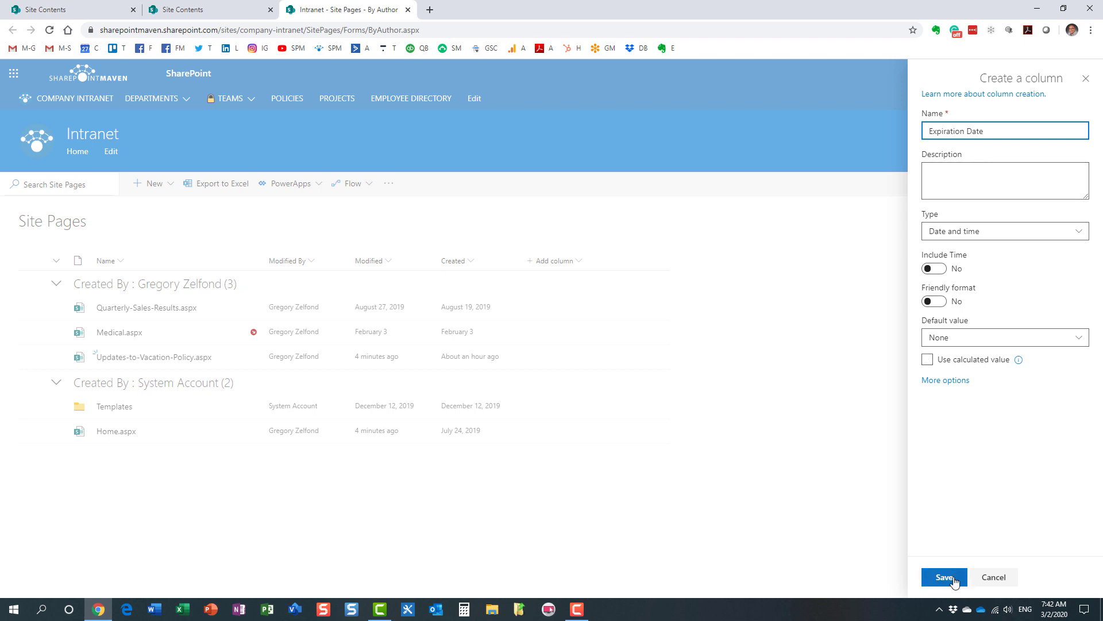
click(945, 576)
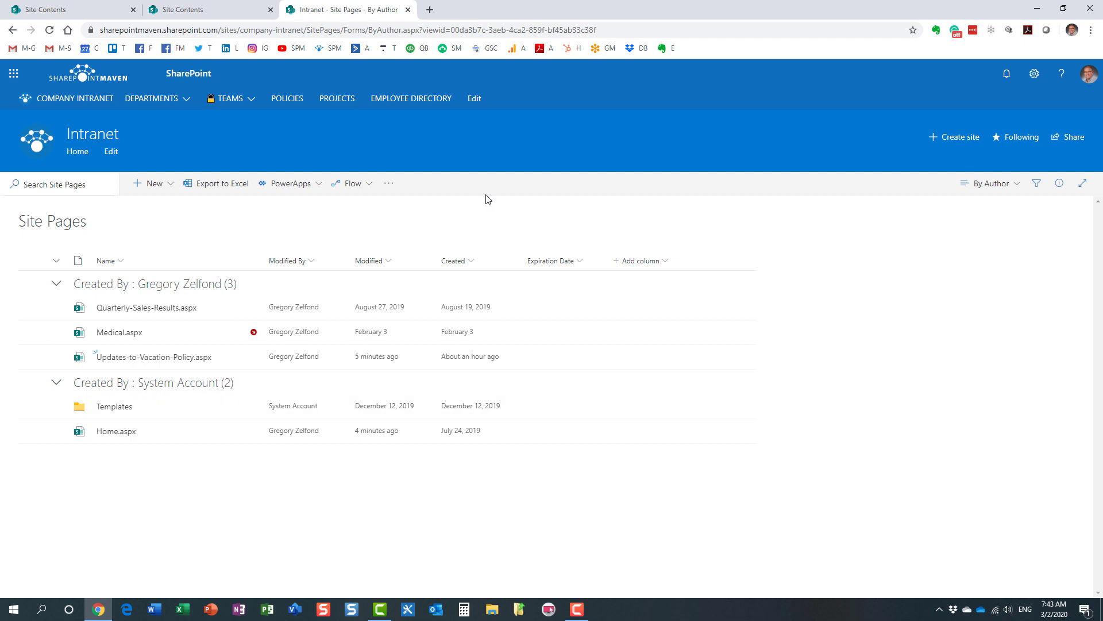
mouse_move(479, 199)
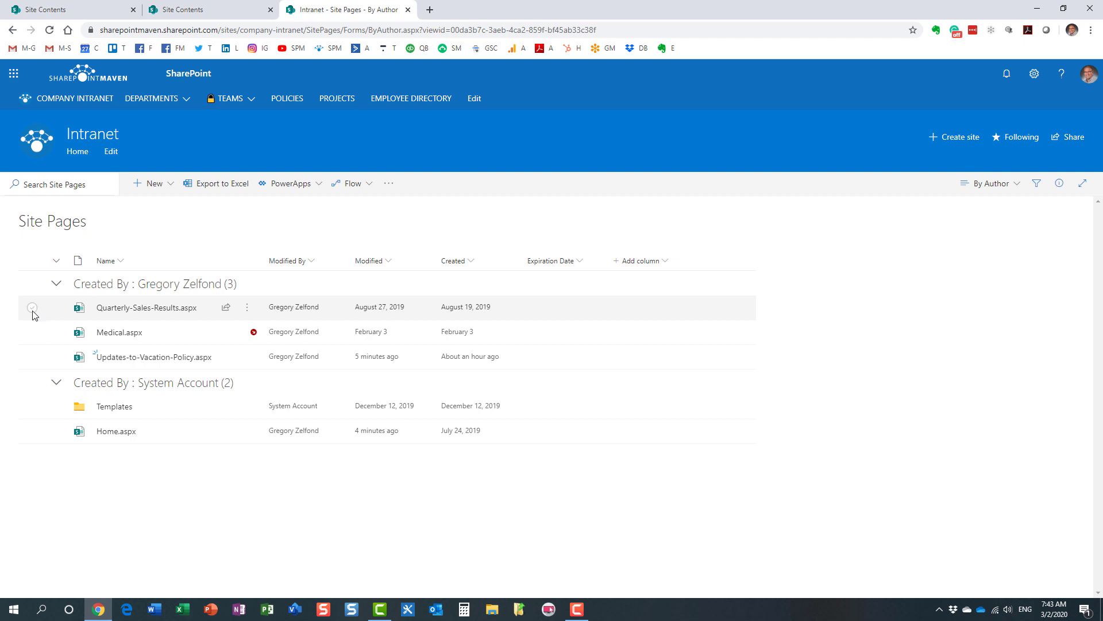
Step: In the details pane of Quarterly-Sales-Results.aspx, pick February 20, 2020 as its Expiration Date
click(32, 307)
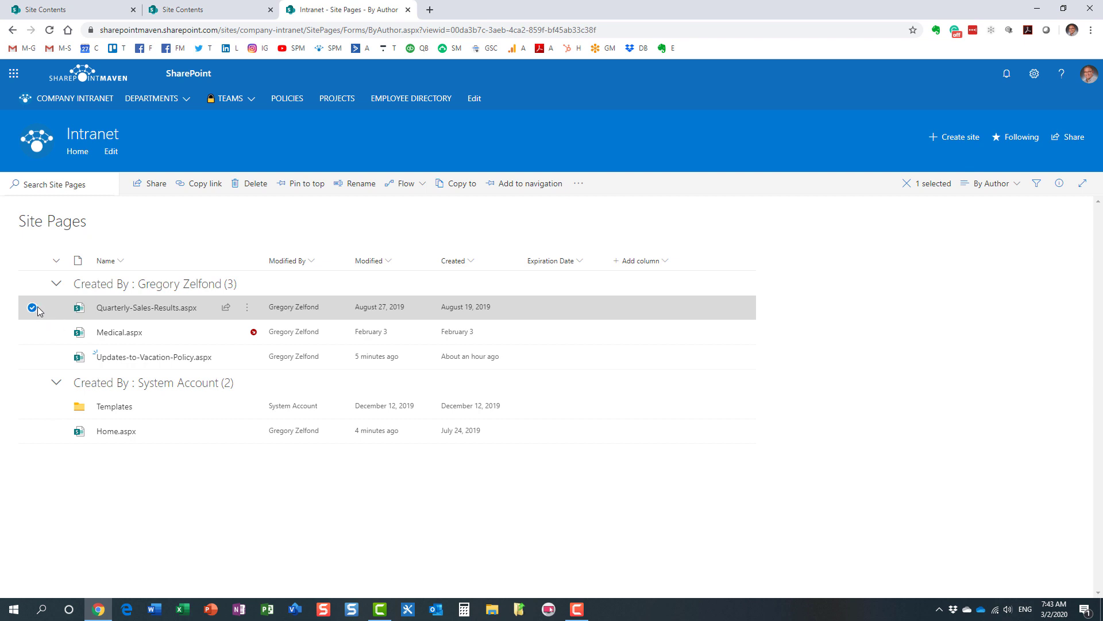
mouse_move(62, 312)
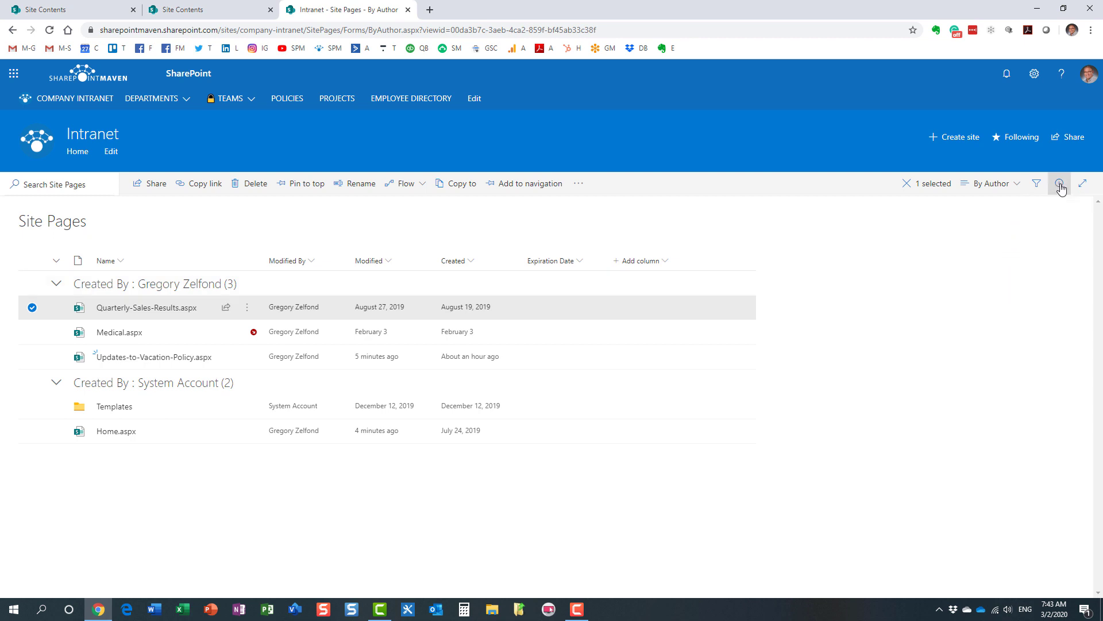
click(1060, 184)
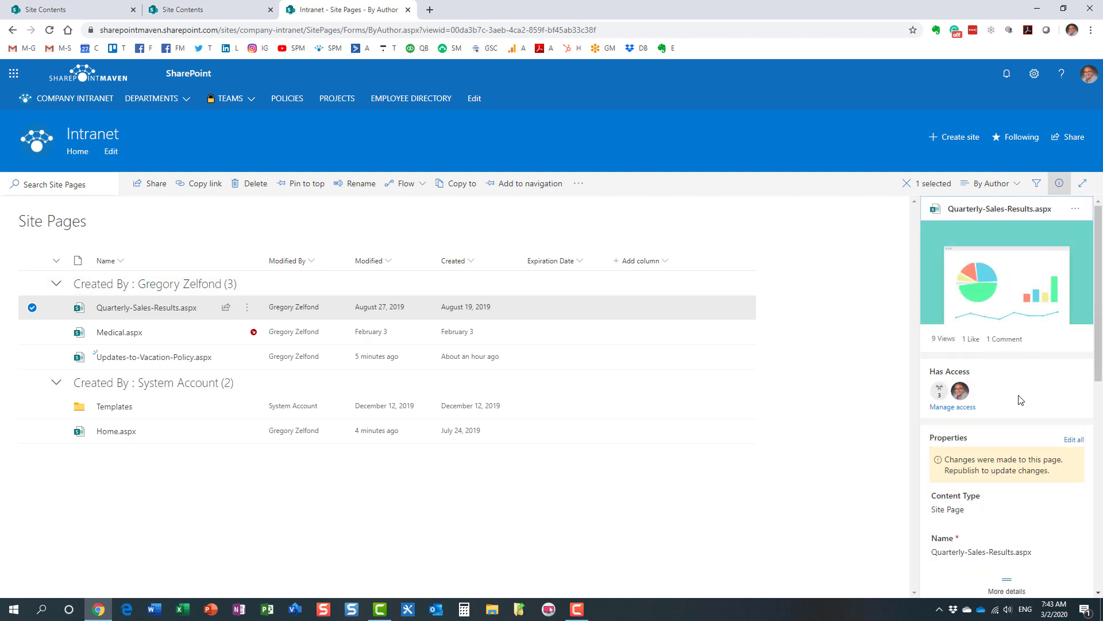
scroll(down, 3)
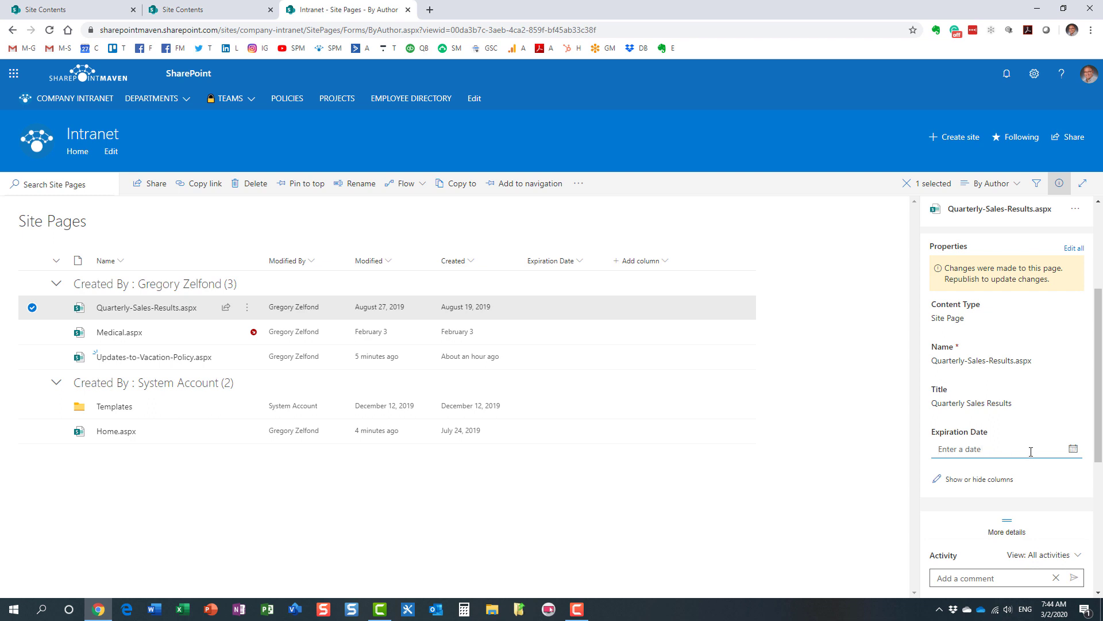
click(1076, 449)
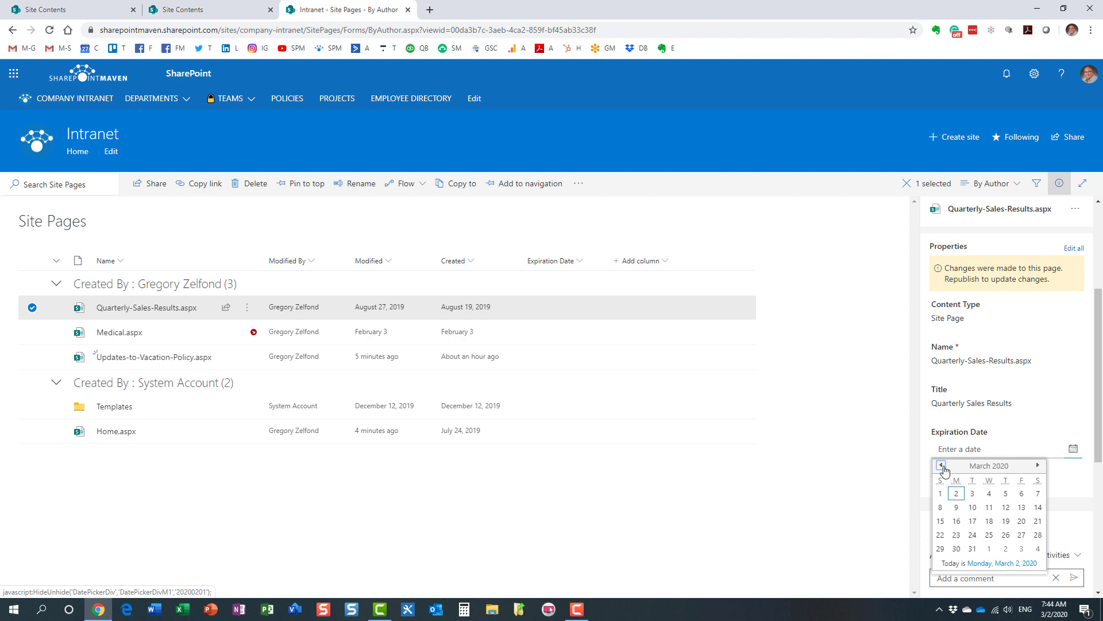
mouse_move(941, 465)
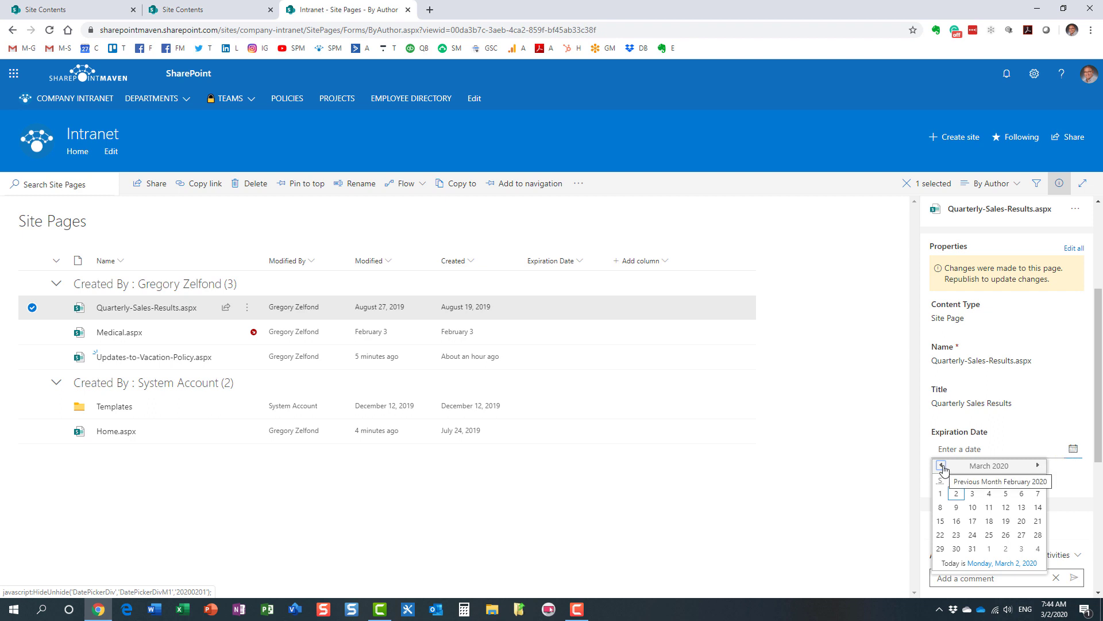
click(942, 465)
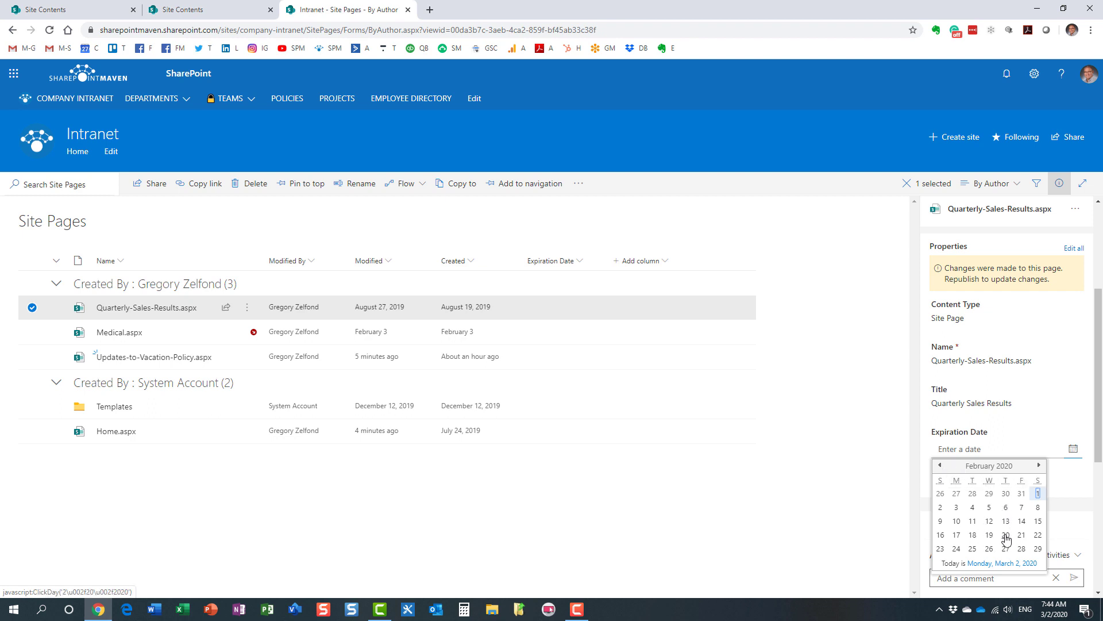
click(1007, 538)
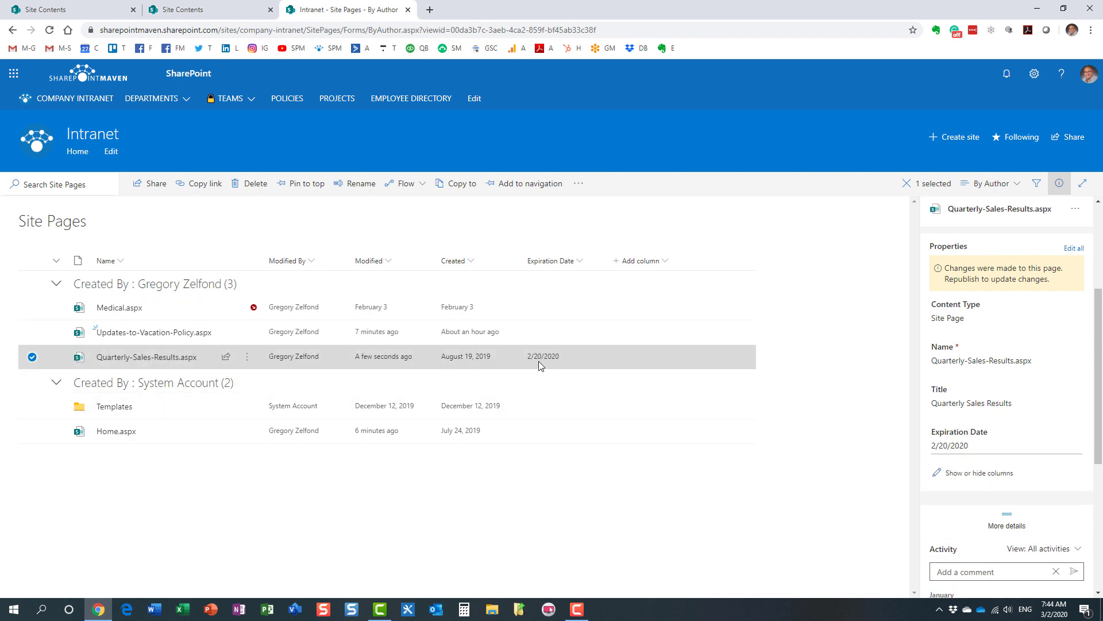
mouse_move(524, 366)
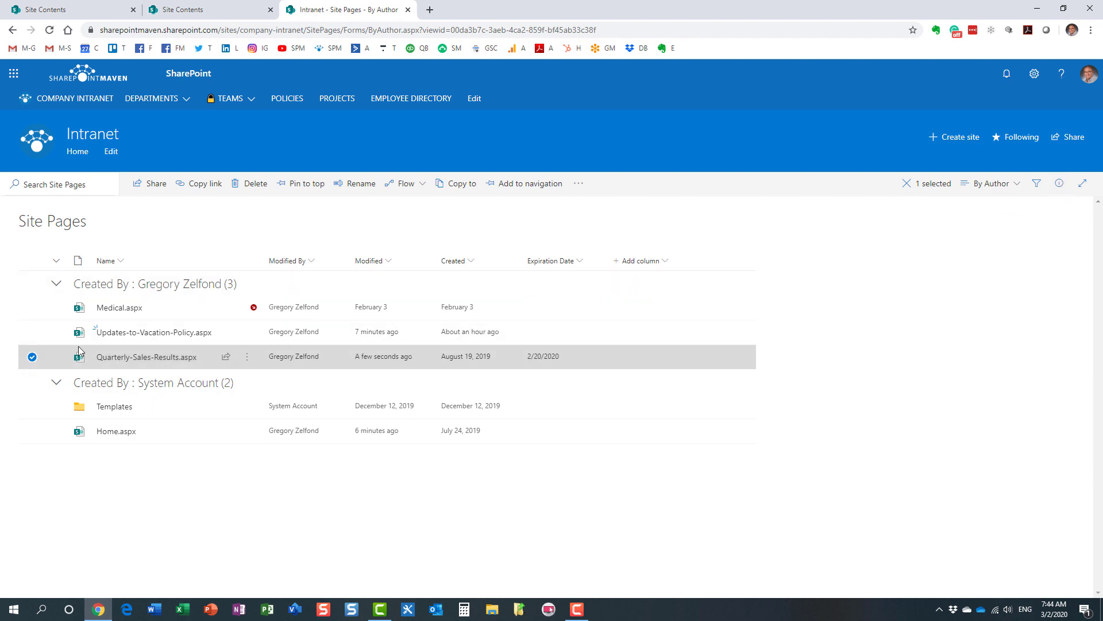
click(33, 356)
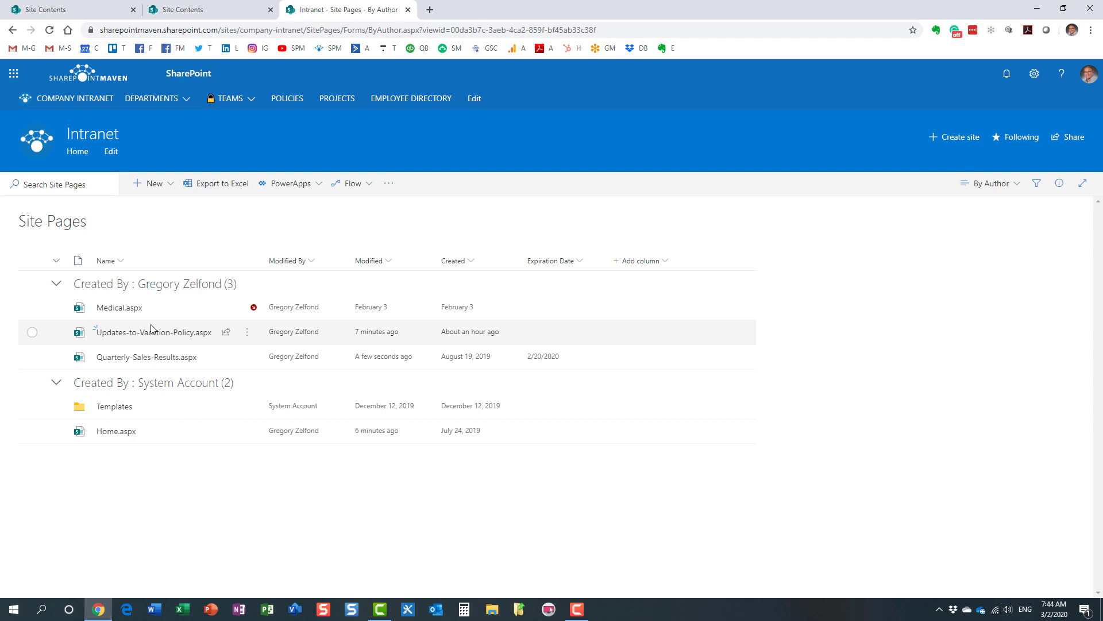
mouse_move(125, 195)
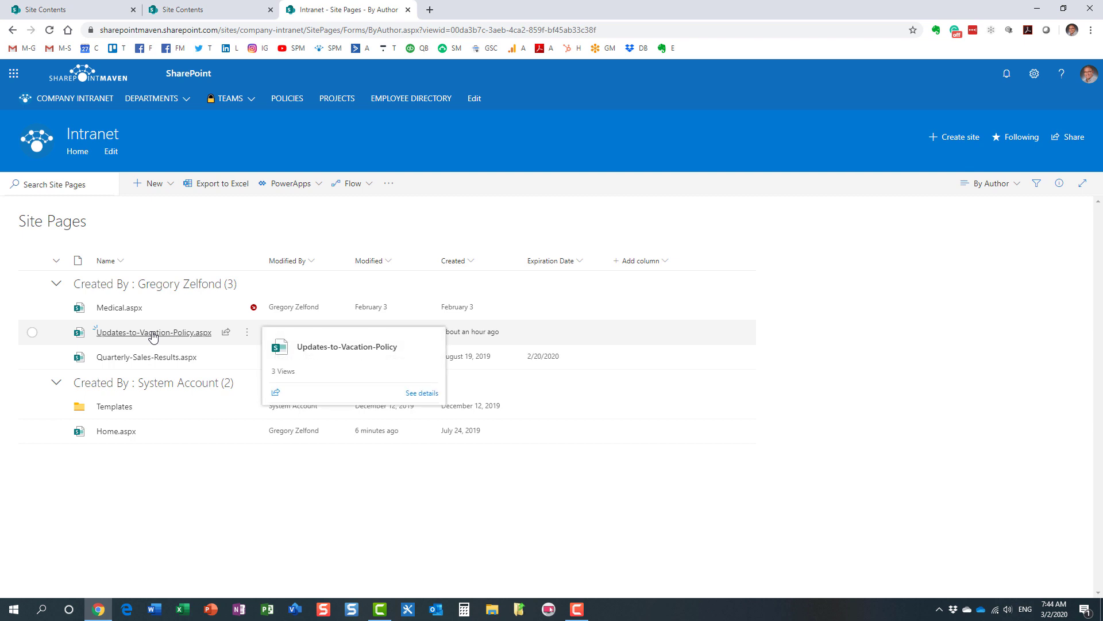
Step: In Updates-to-Vacation-Policy.aspx page details, enter 4/20/2020 as the Expiration Date and close the panel
click(152, 332)
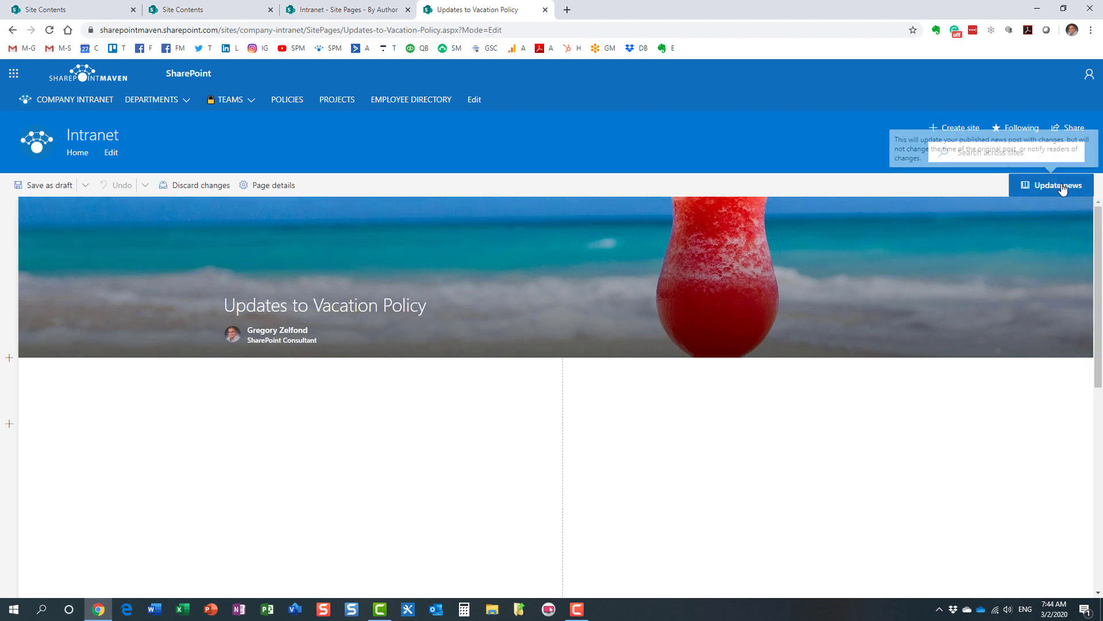
click(274, 184)
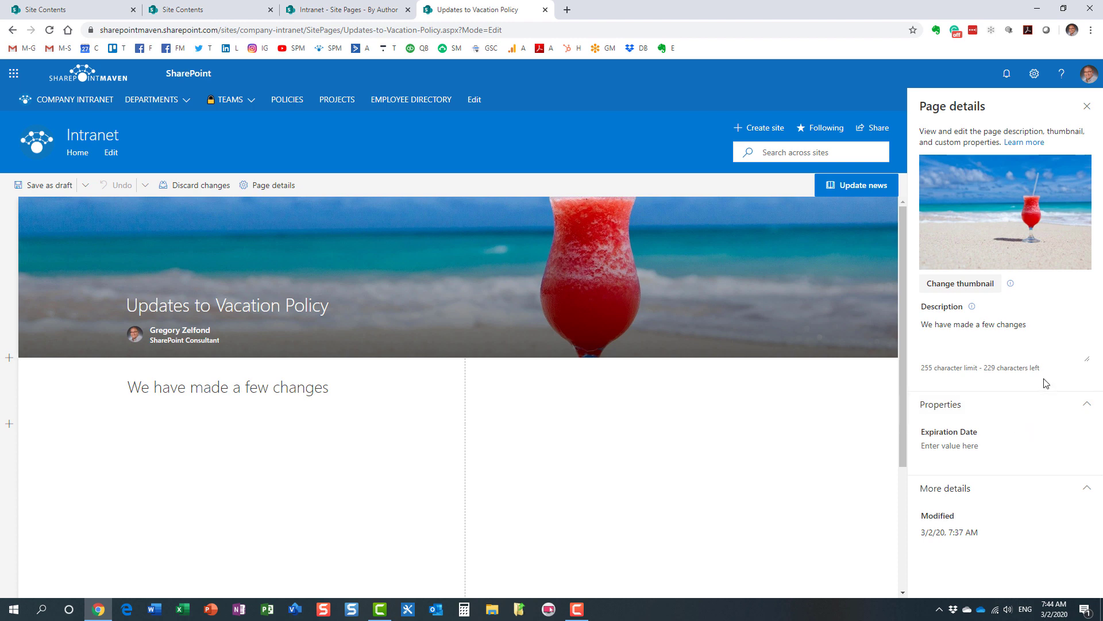
mouse_move(1037, 477)
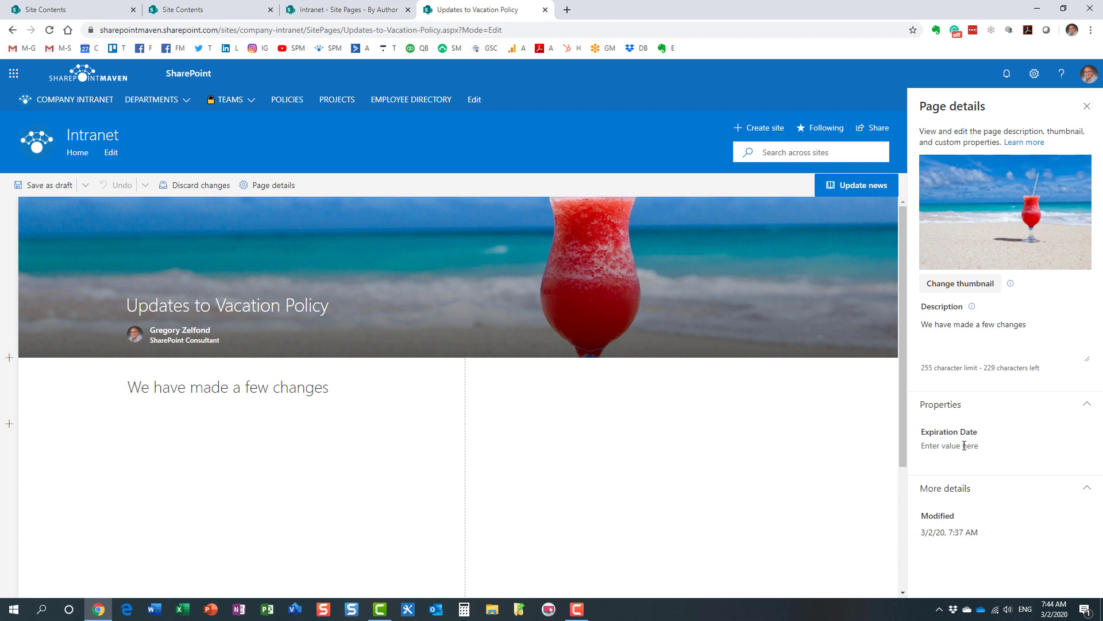
mouse_move(948, 445)
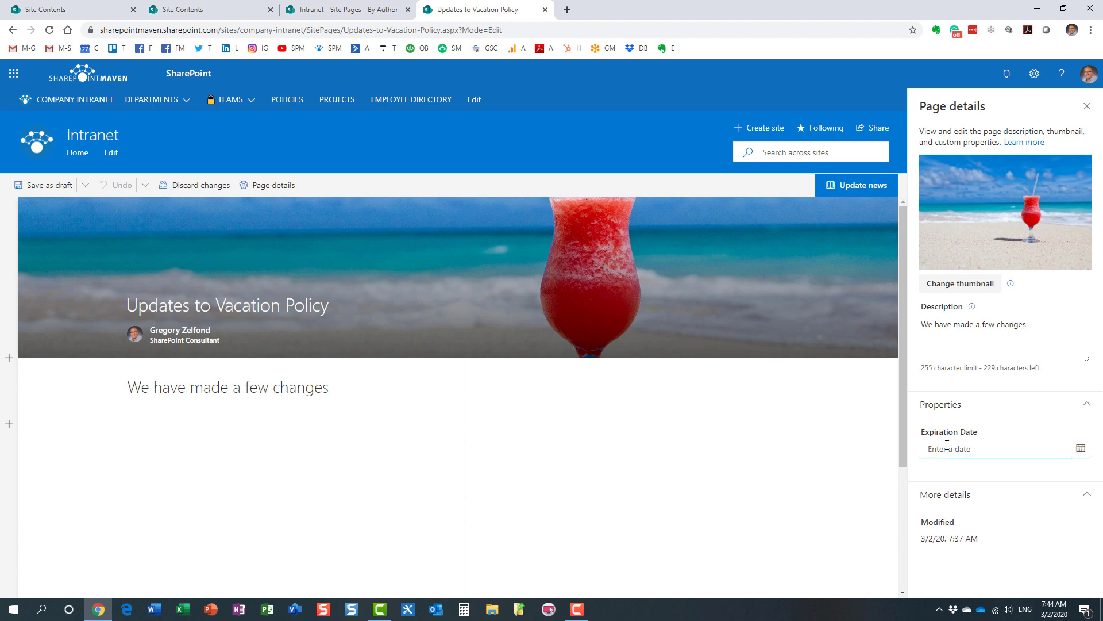
click(1081, 449)
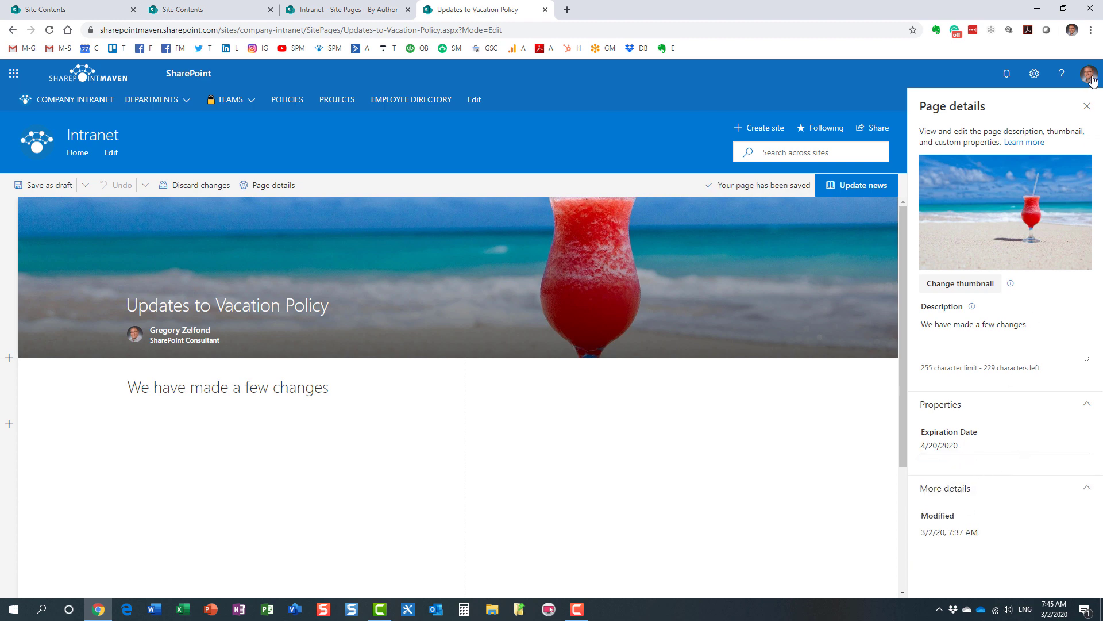
click(1086, 106)
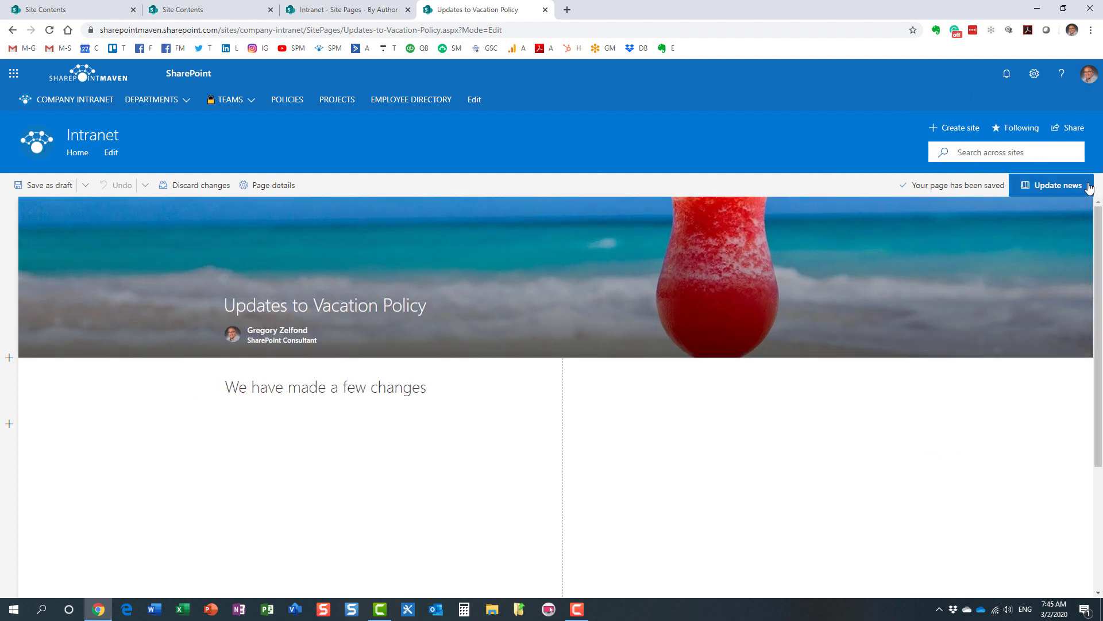
click(1054, 185)
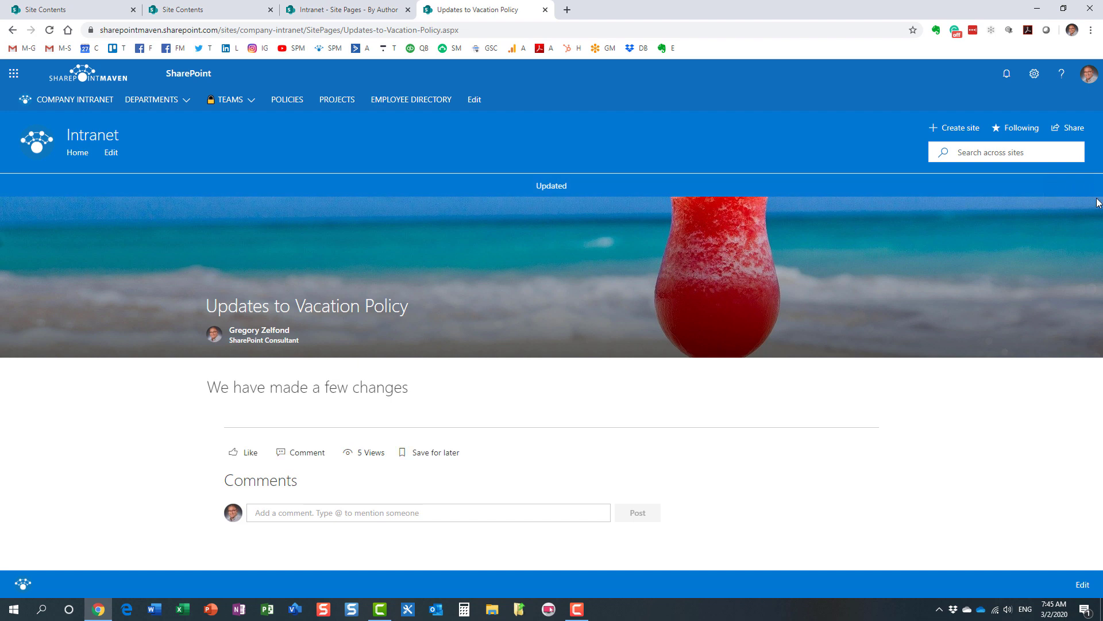
mouse_move(100, 169)
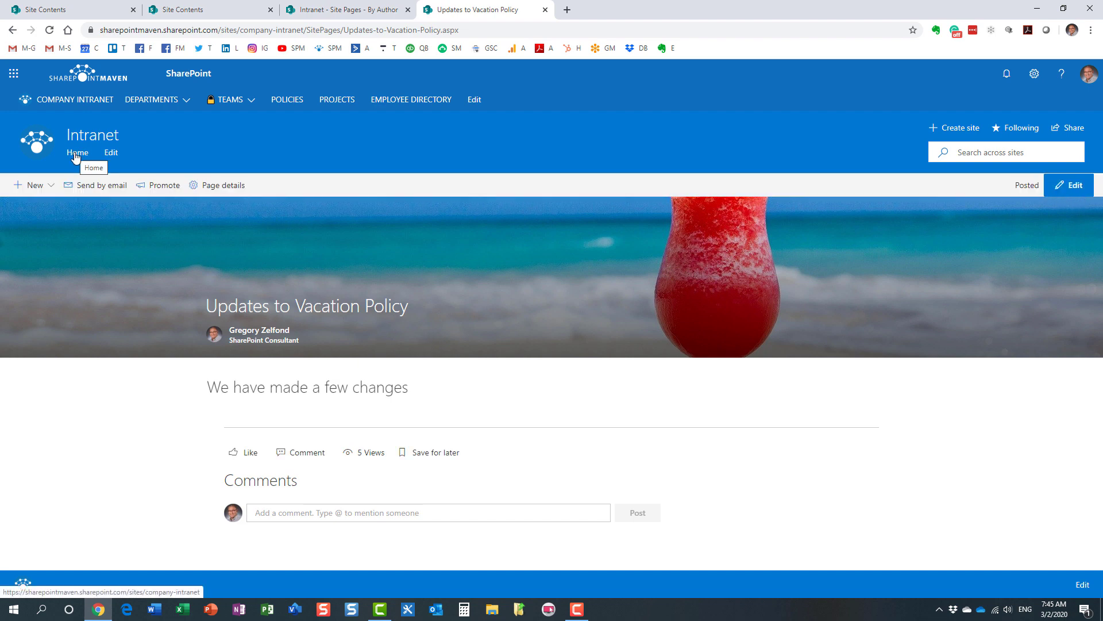
click(77, 153)
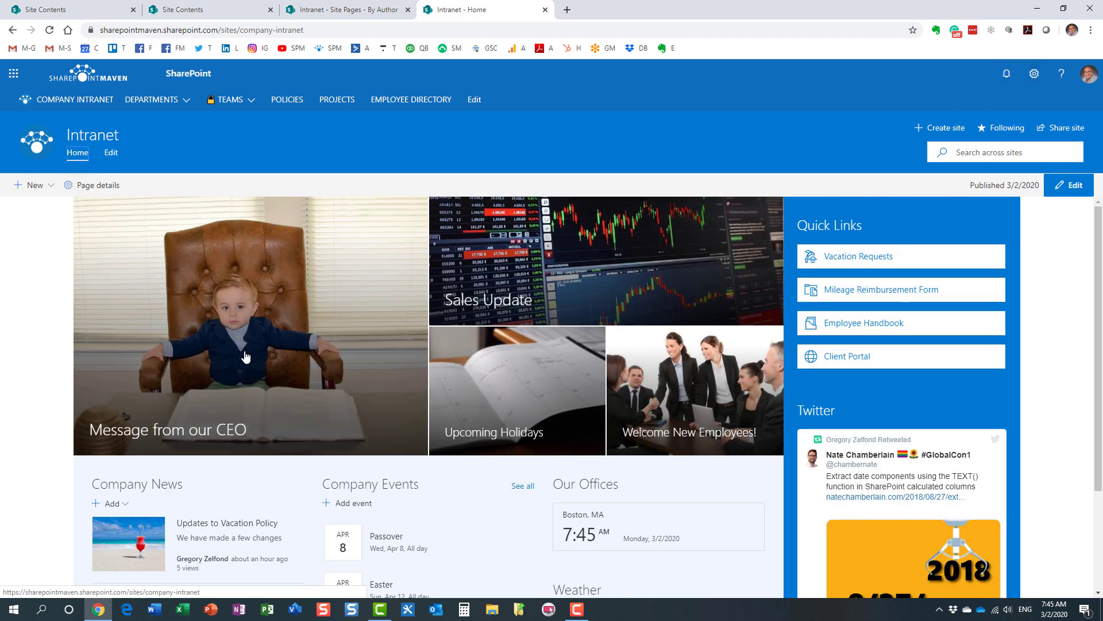
scroll(down, 3)
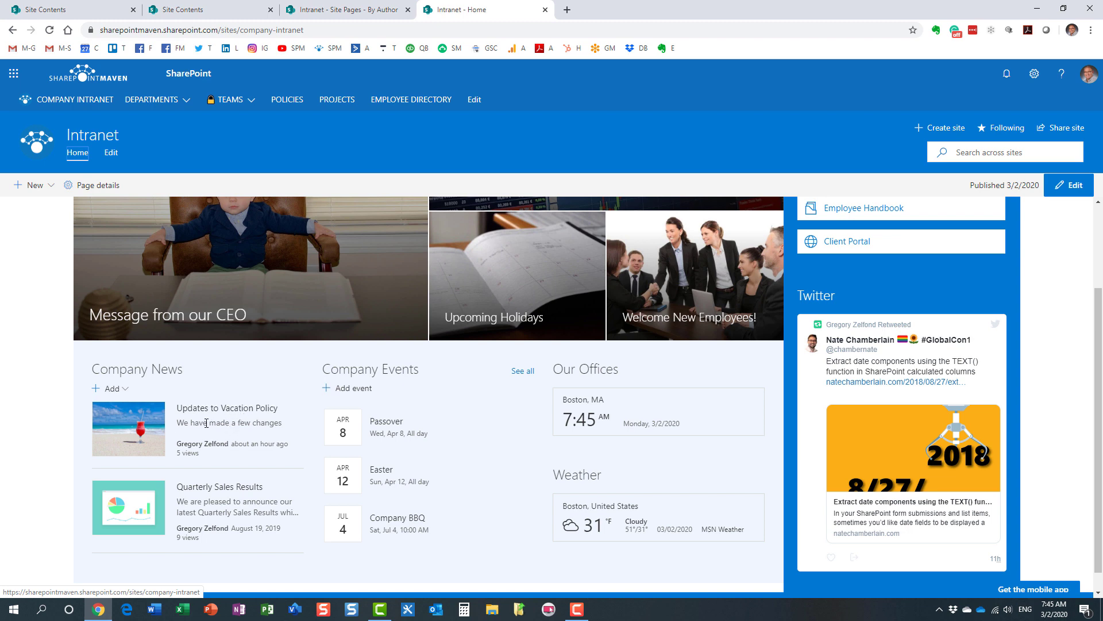
click(1034, 74)
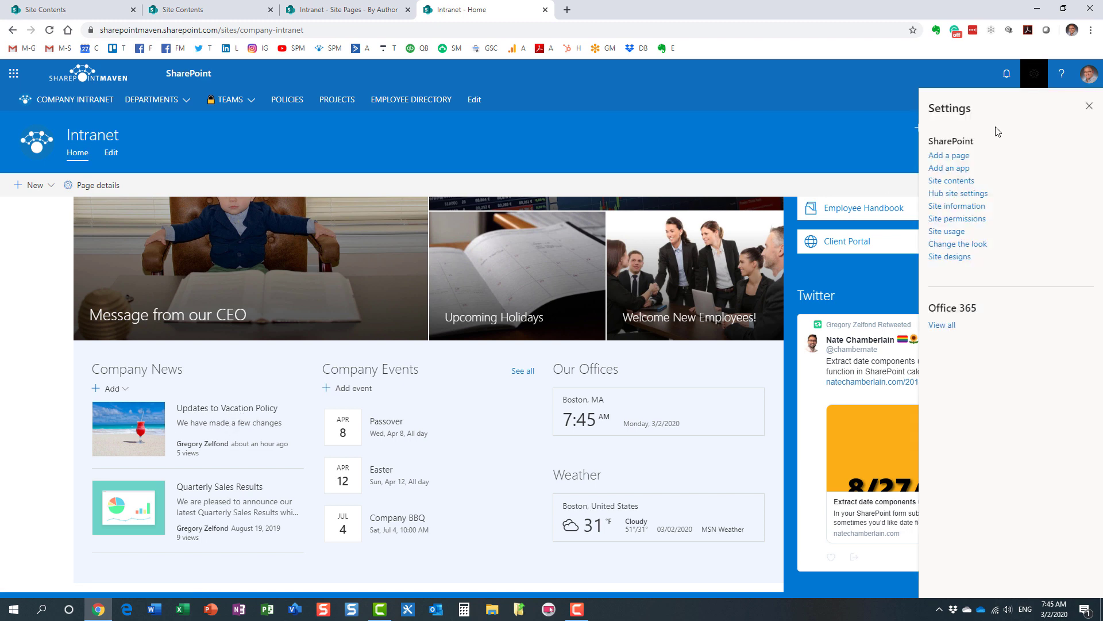
click(951, 181)
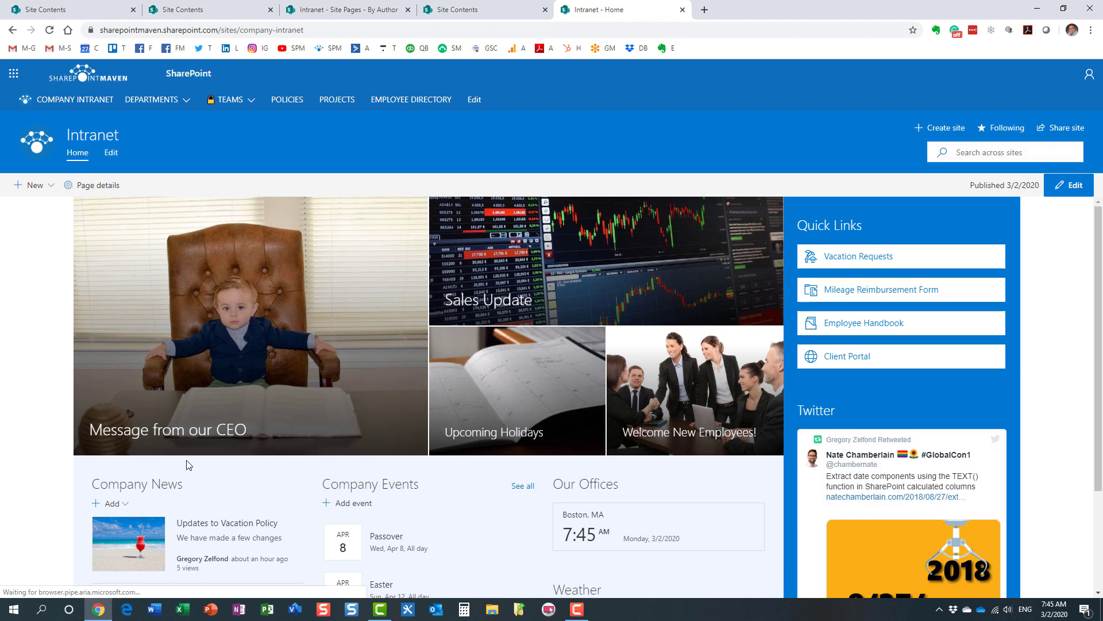
scroll(down, 3)
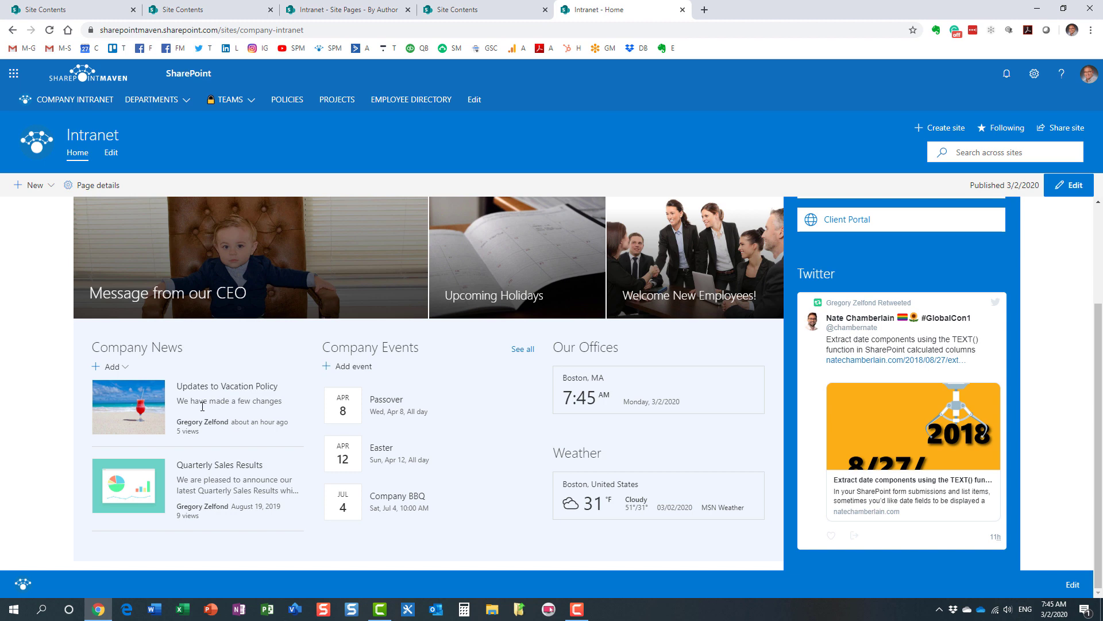
mouse_move(203, 406)
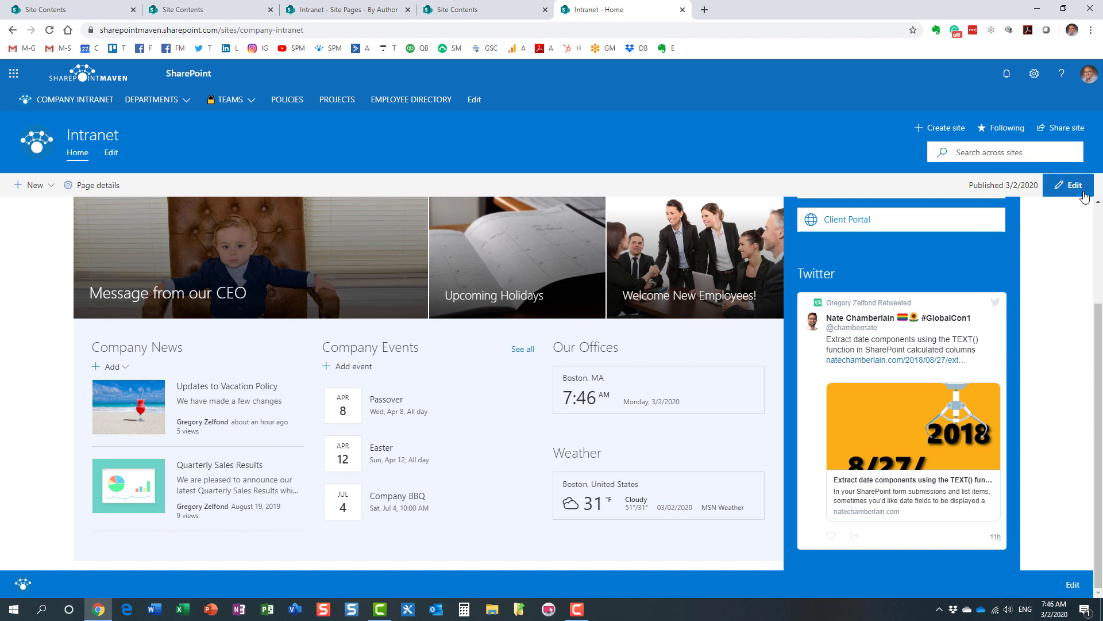
Step: Put the Intranet home page into edit mode and reload it, discarding unsaved changes
click(1071, 184)
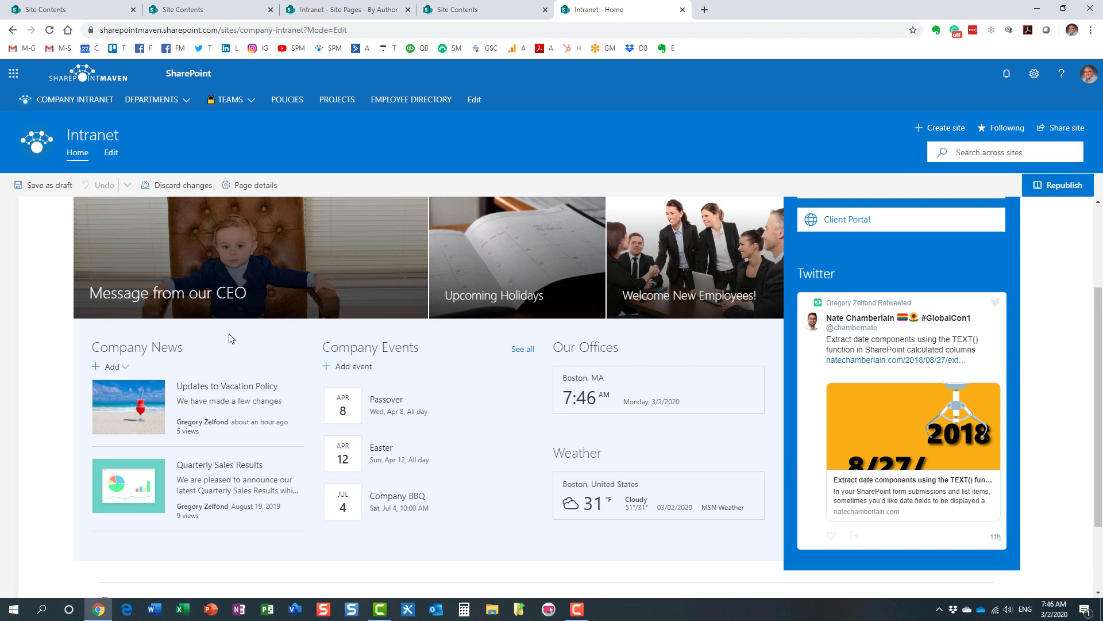
mouse_move(171, 349)
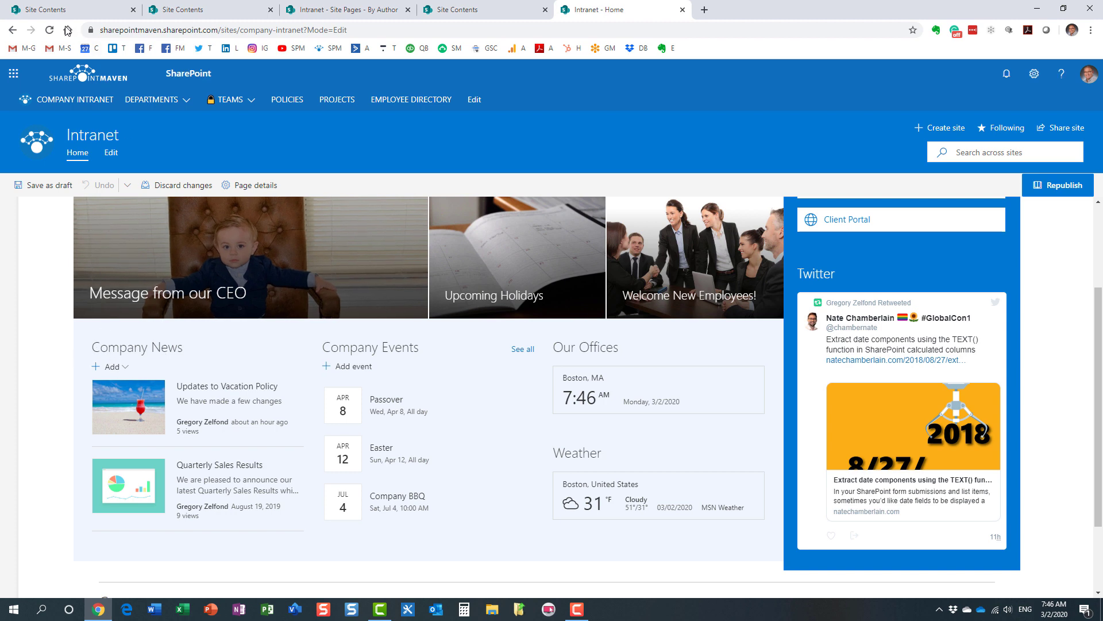
click(48, 30)
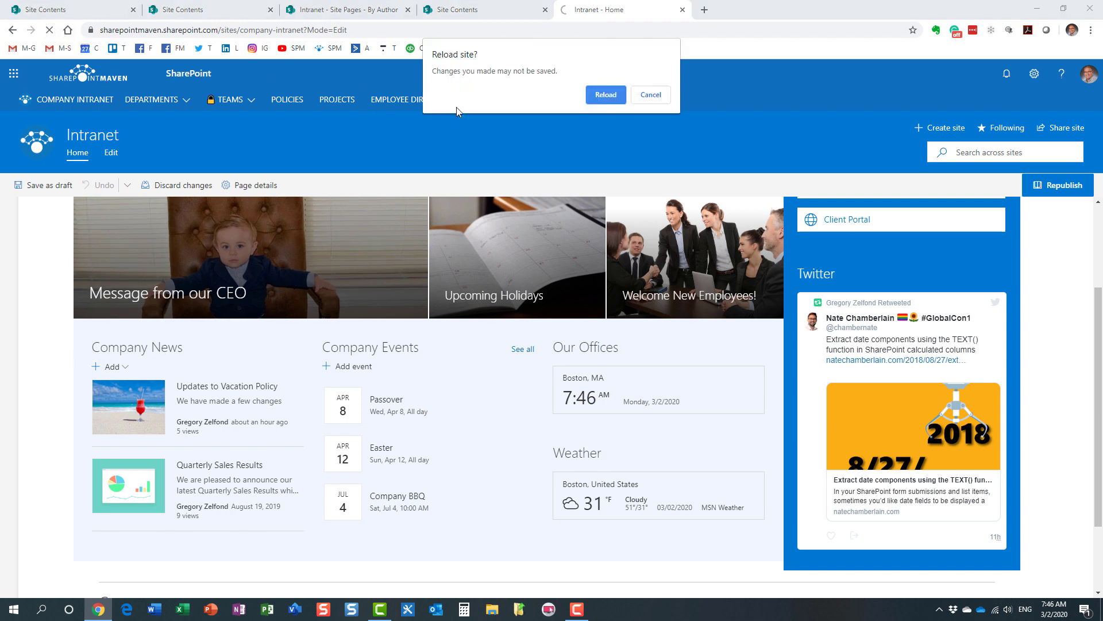
click(603, 94)
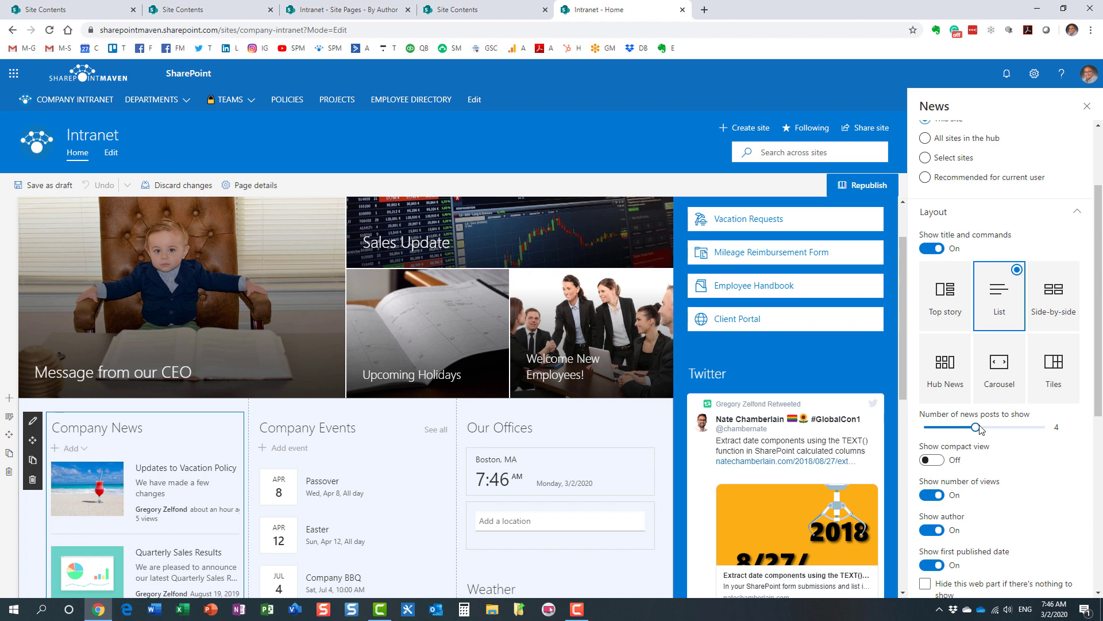
Step: In the News property pane, set the Filter type to Page properties
scroll(down, 3)
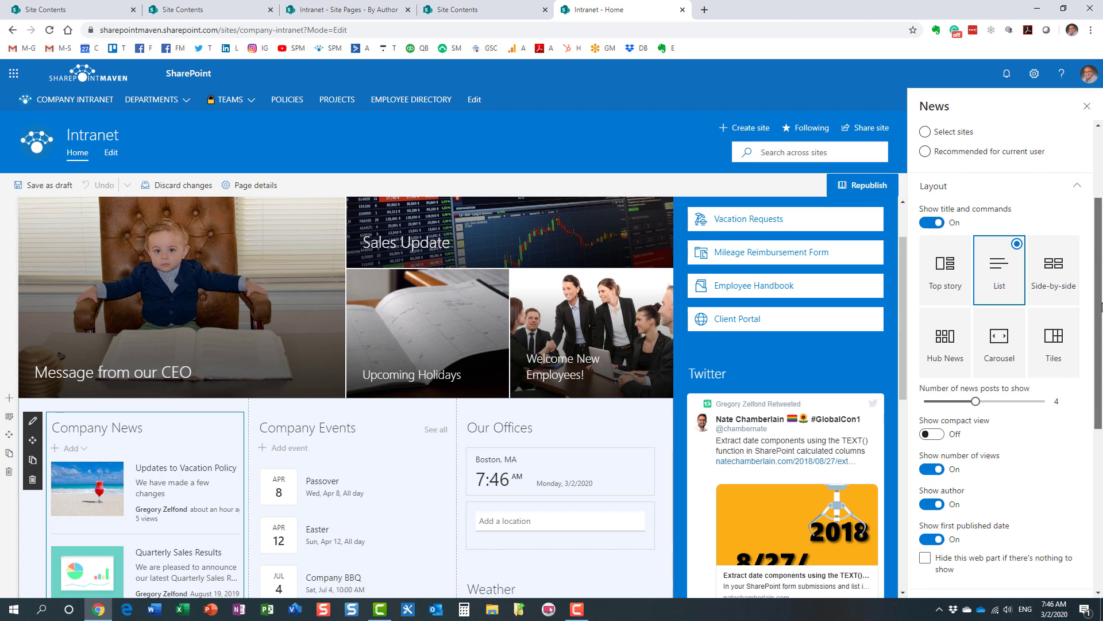
scroll(down, 3)
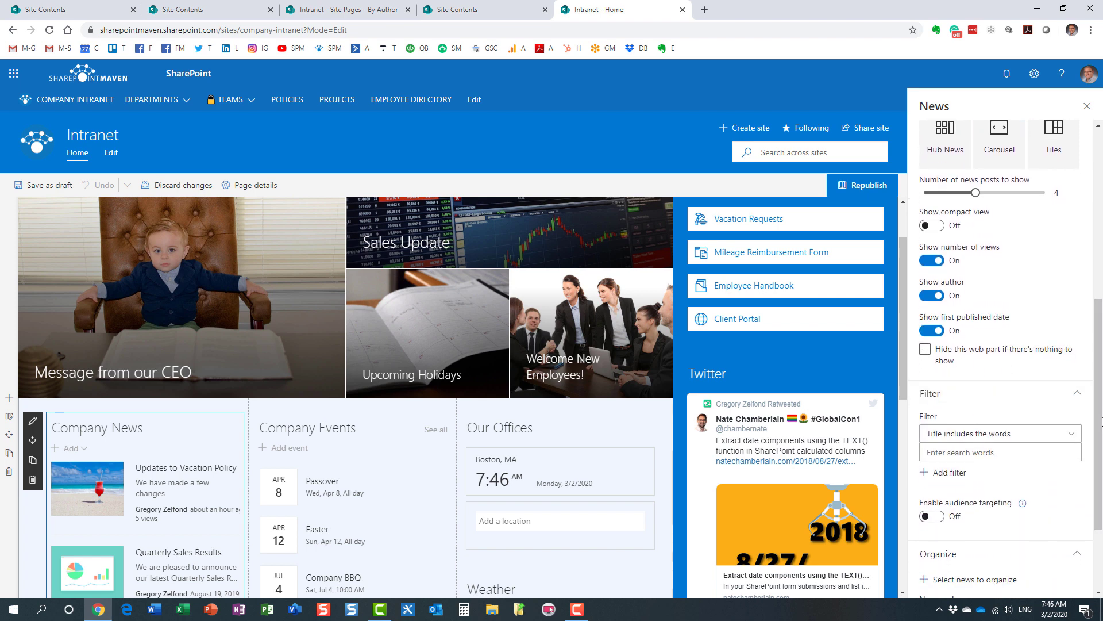
scroll(down, 3)
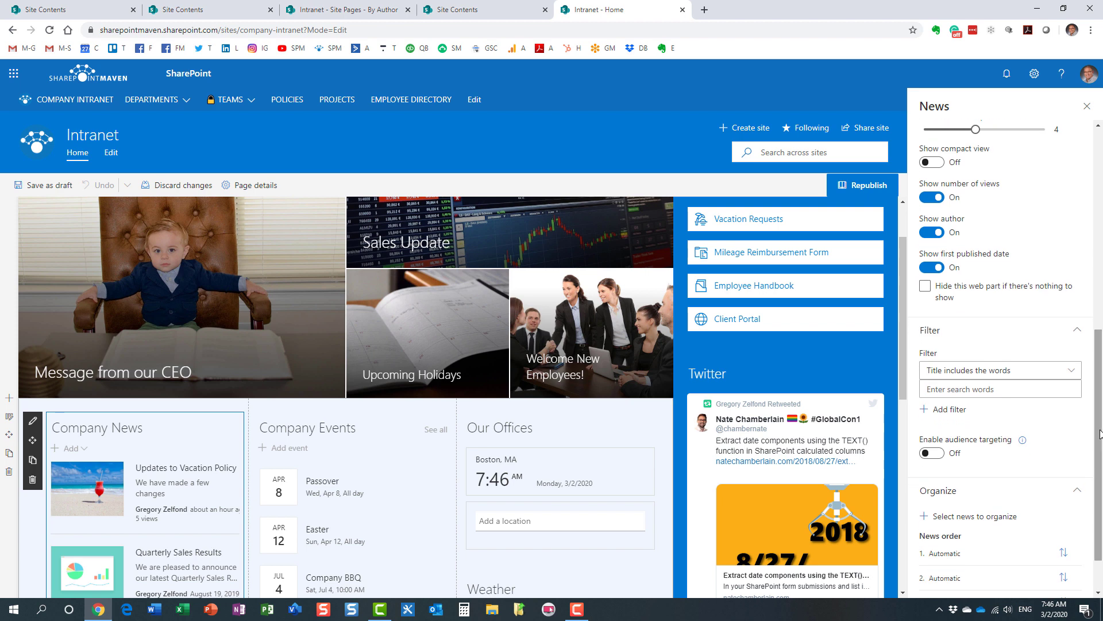
click(999, 370)
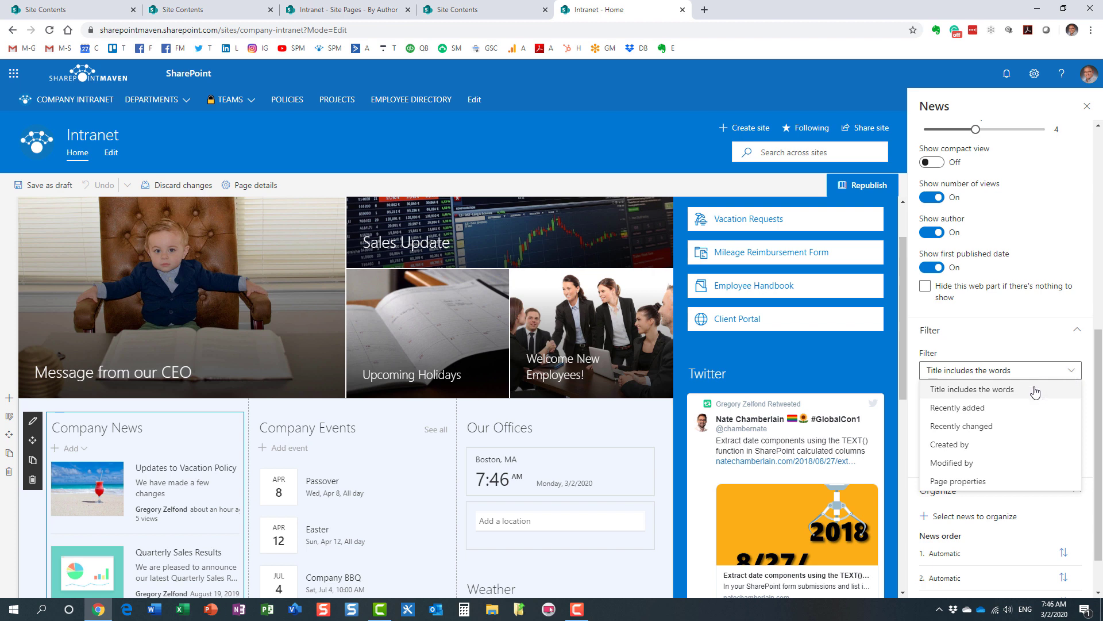
mouse_move(973, 485)
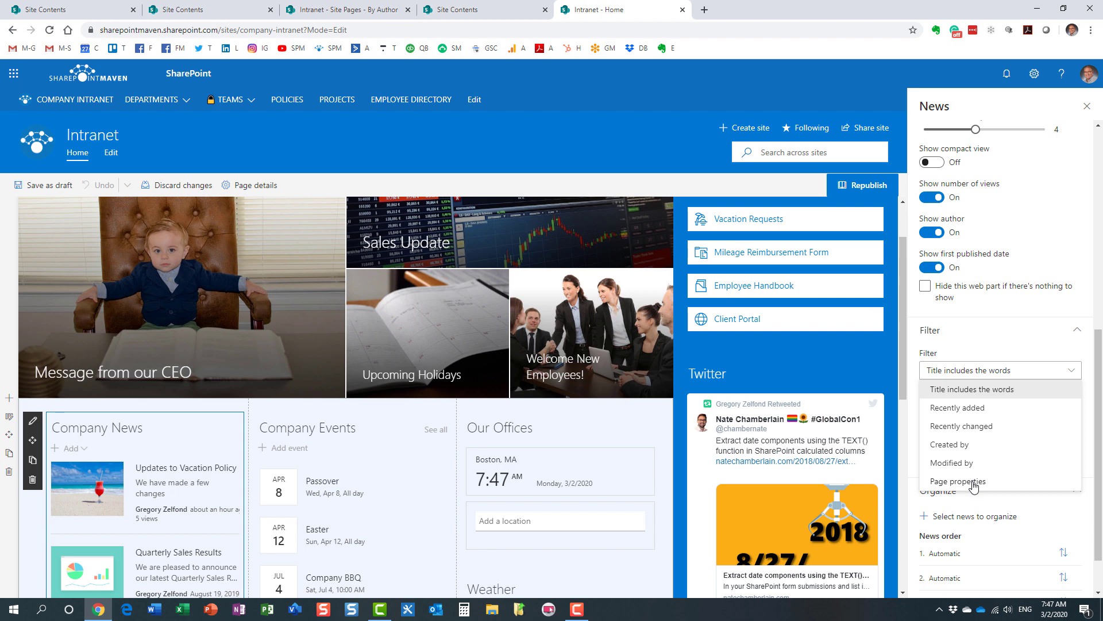
click(958, 481)
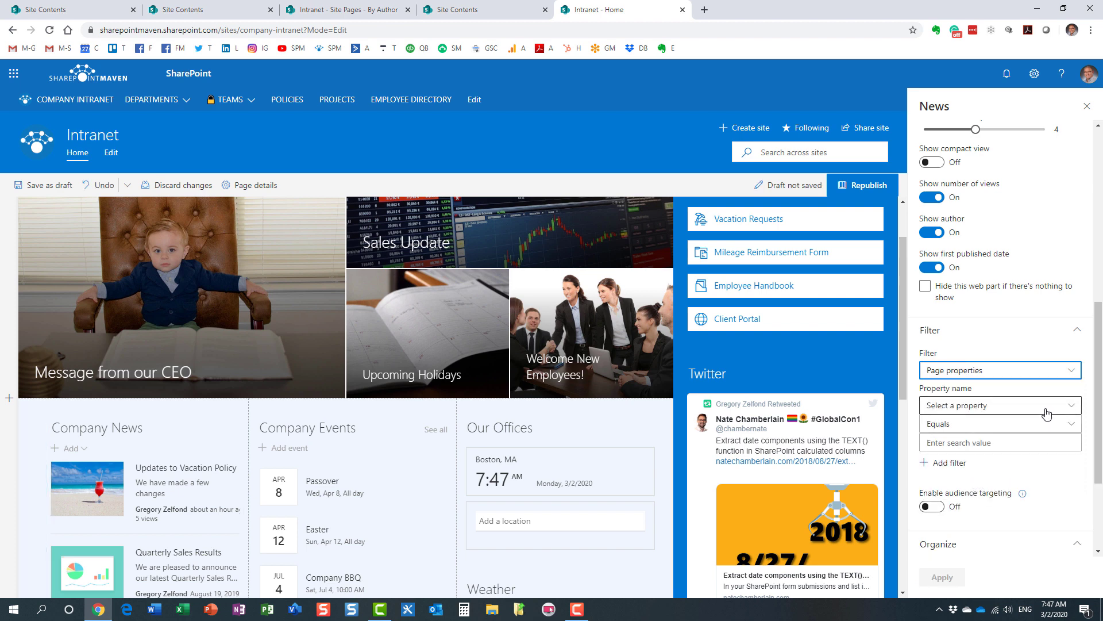
Step: Choose Expiration Date as the page property to filter on
click(44, 185)
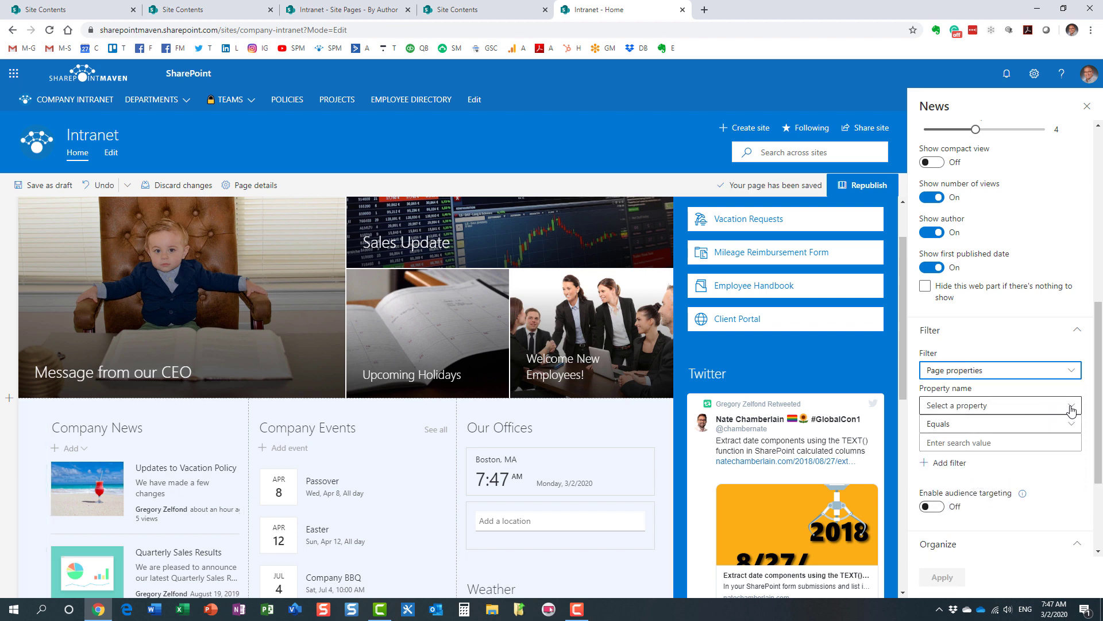
click(999, 404)
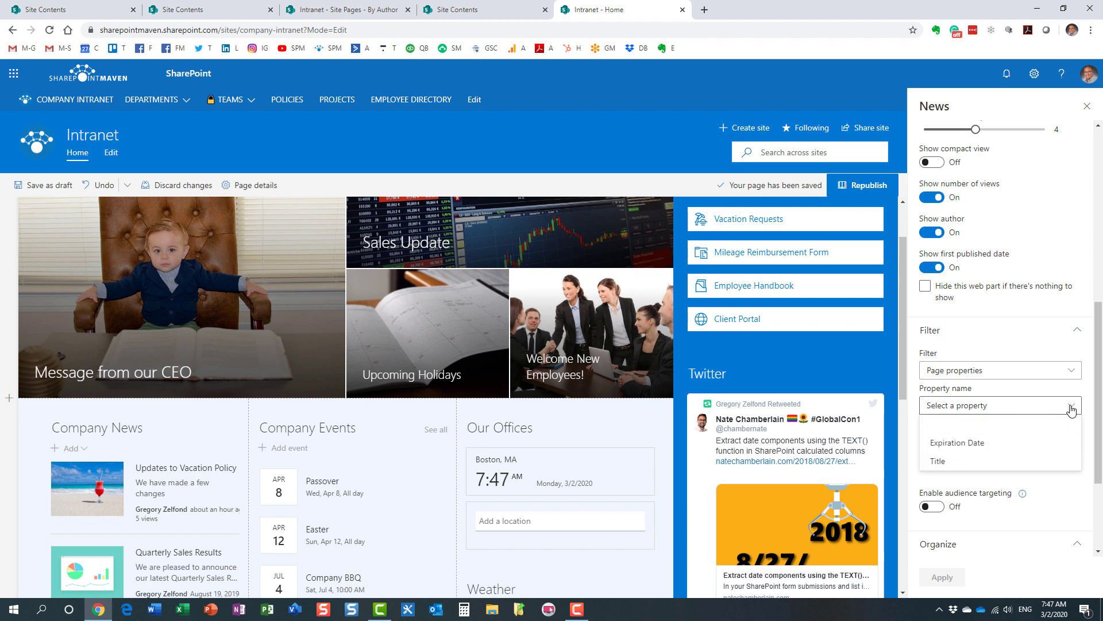
click(958, 441)
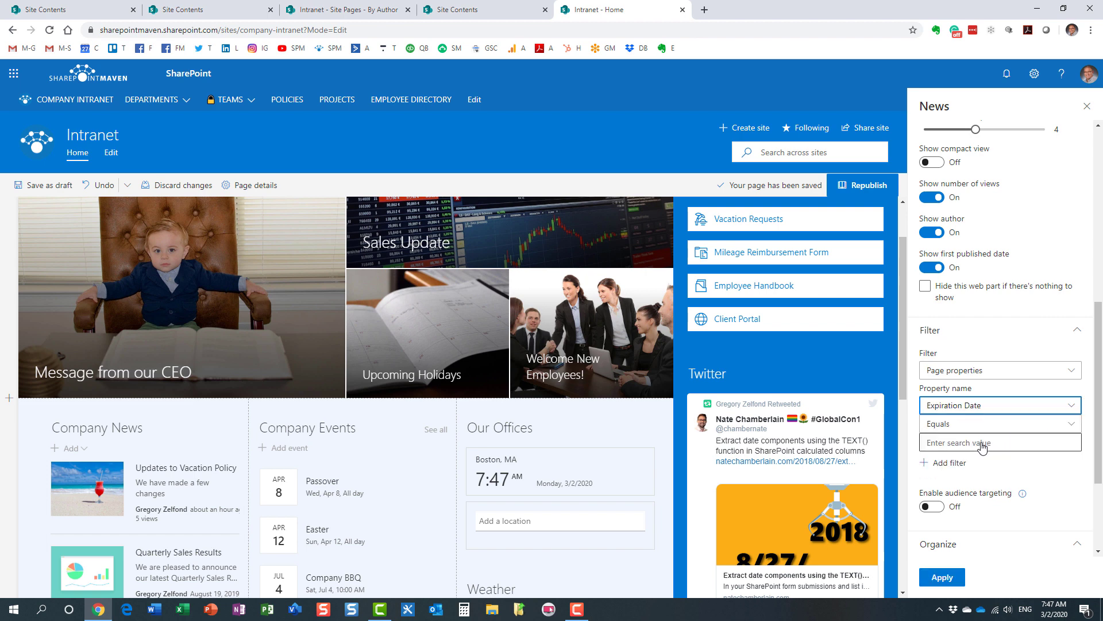
Step: Set the comparison to After with the value [TODAY] so only unexpired posts remain
click(998, 424)
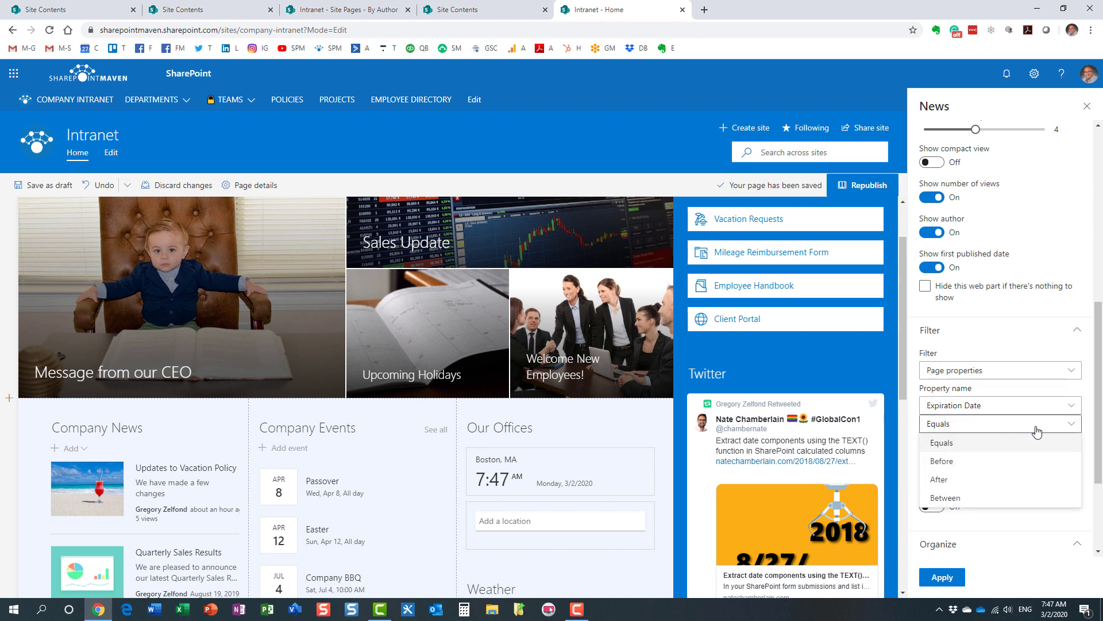
mouse_move(1070, 429)
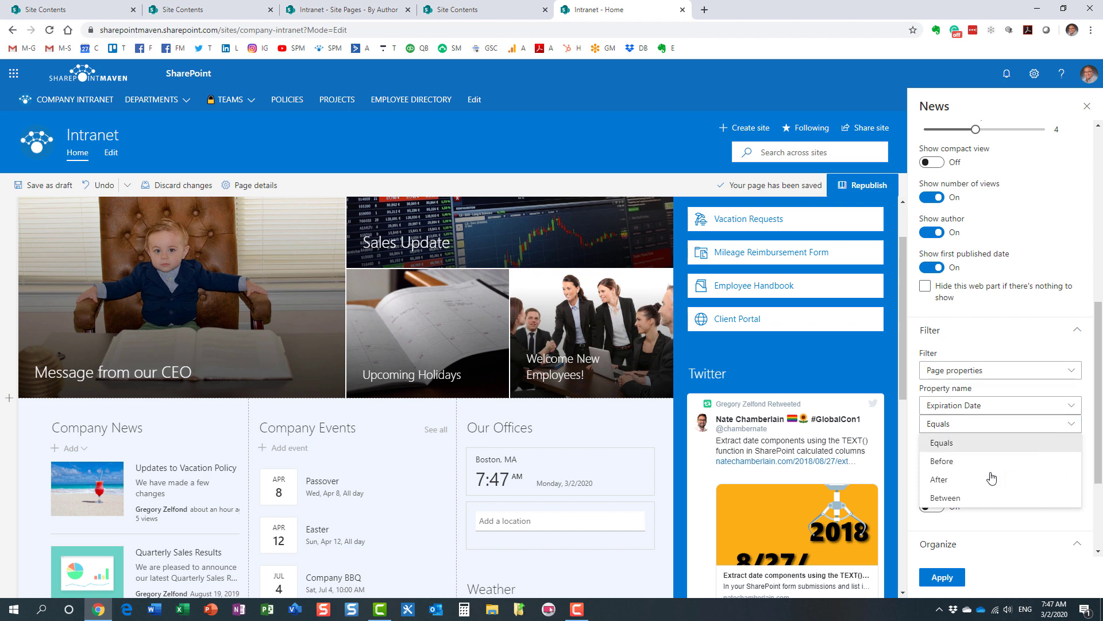
click(941, 480)
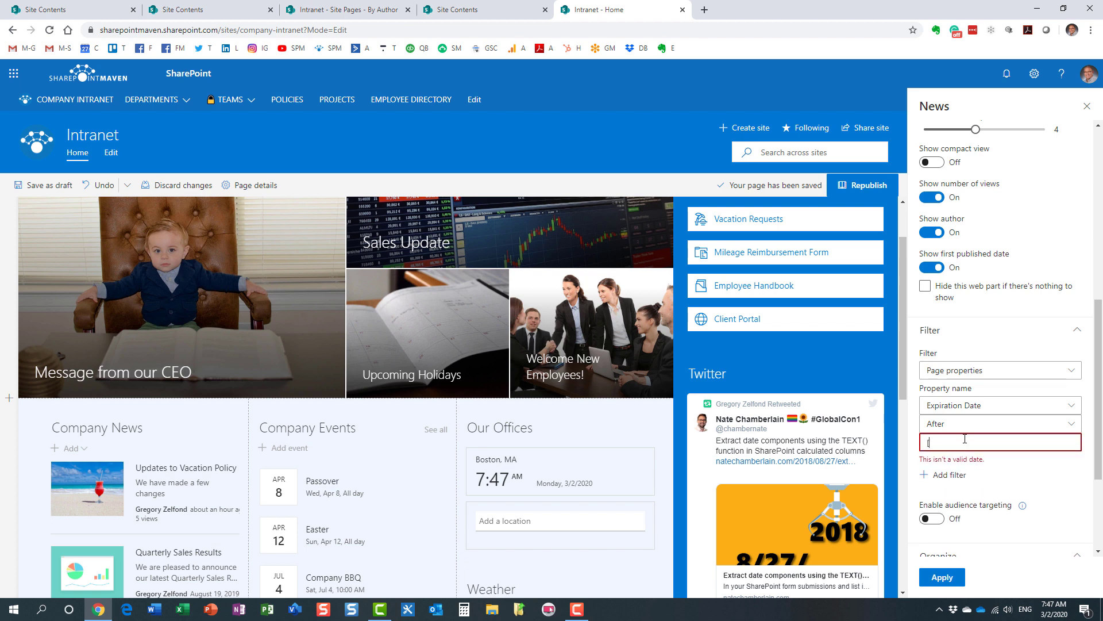
text([TODAY)
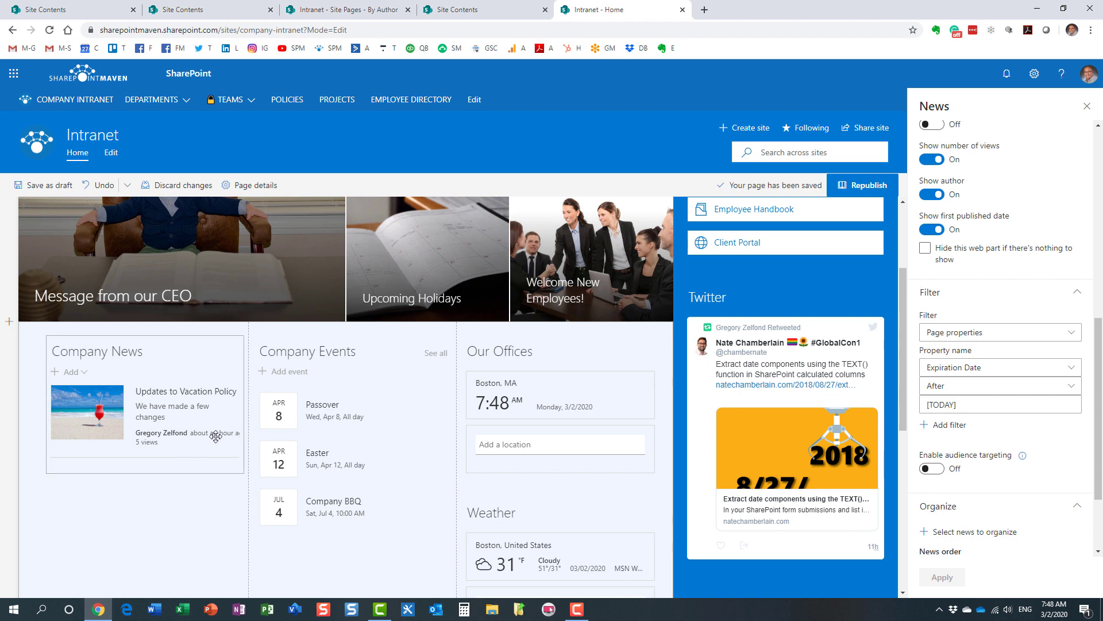
mouse_move(862, 184)
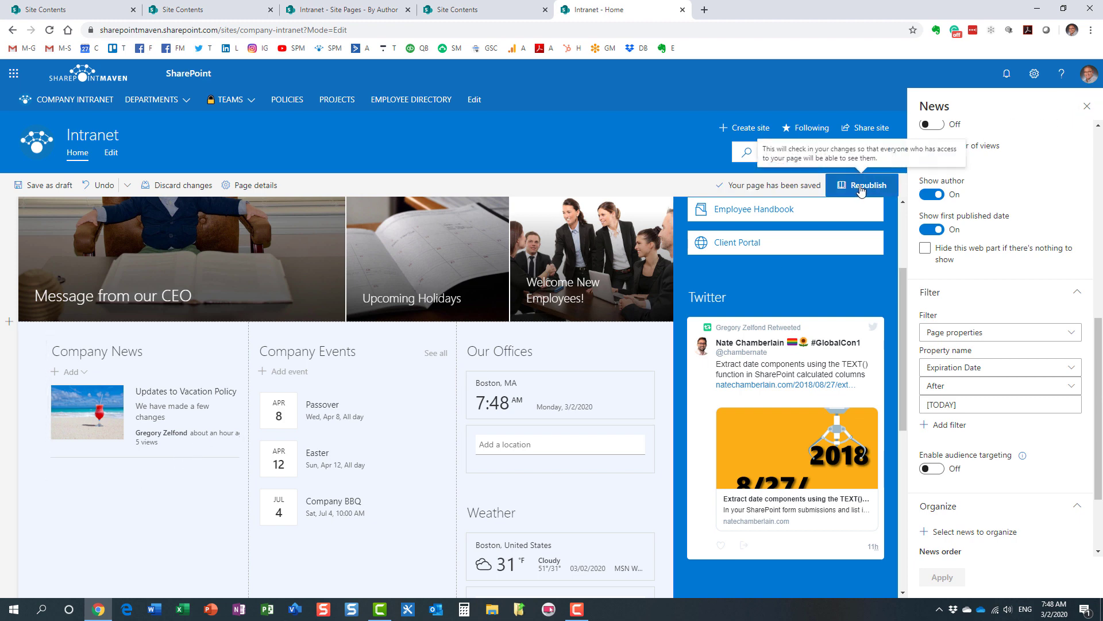
Step: Republish the home page and check that Company News lists only the vacation policy post
click(866, 184)
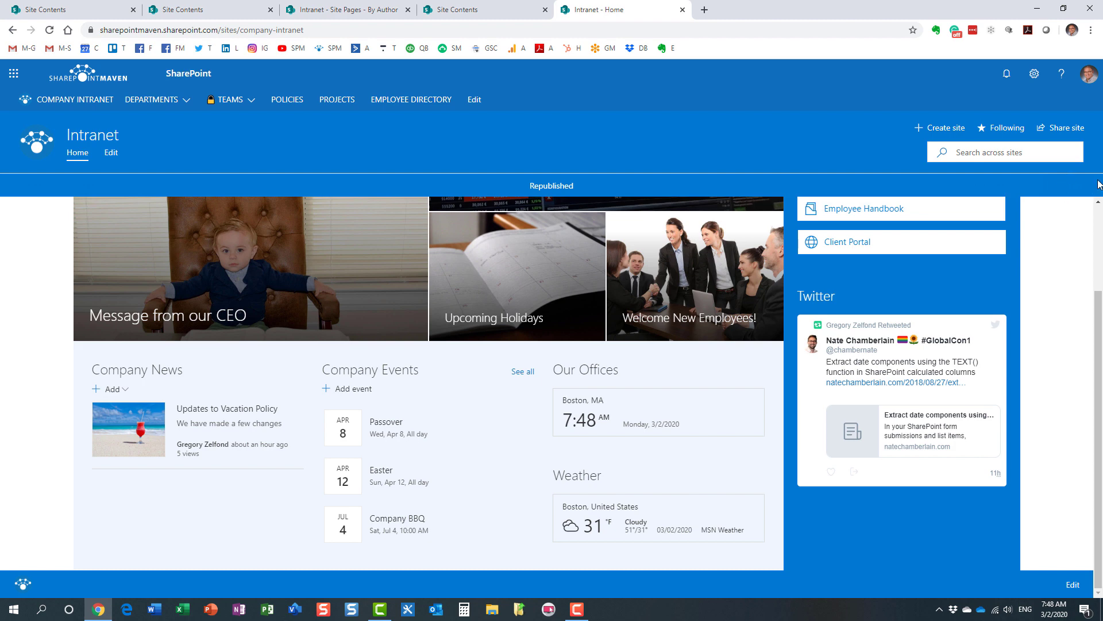
mouse_move(1050, 324)
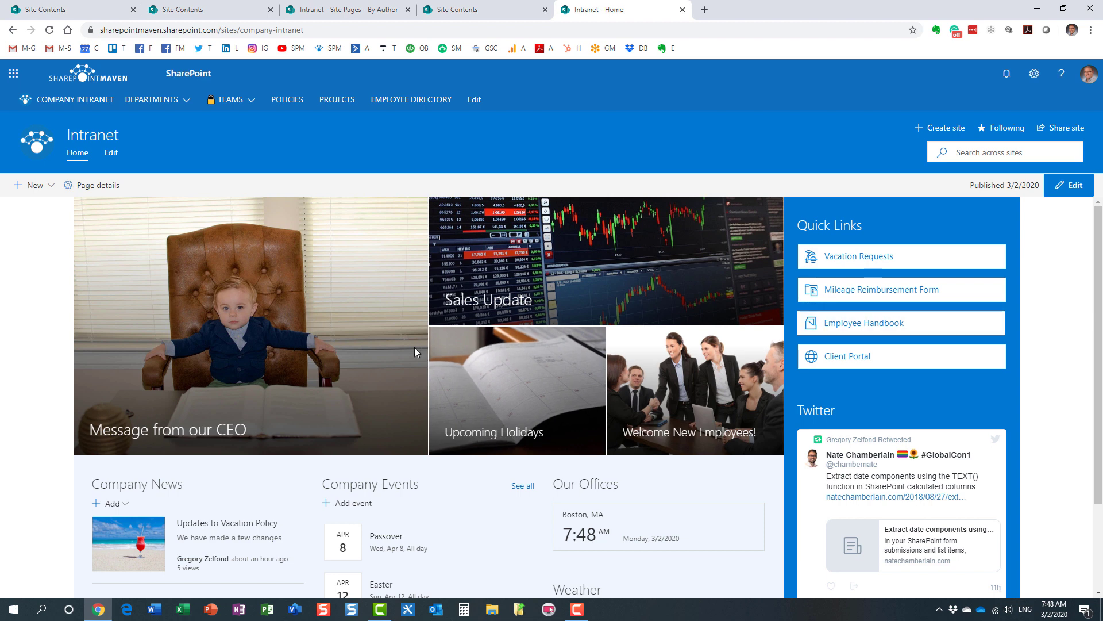
scroll(down, 3)
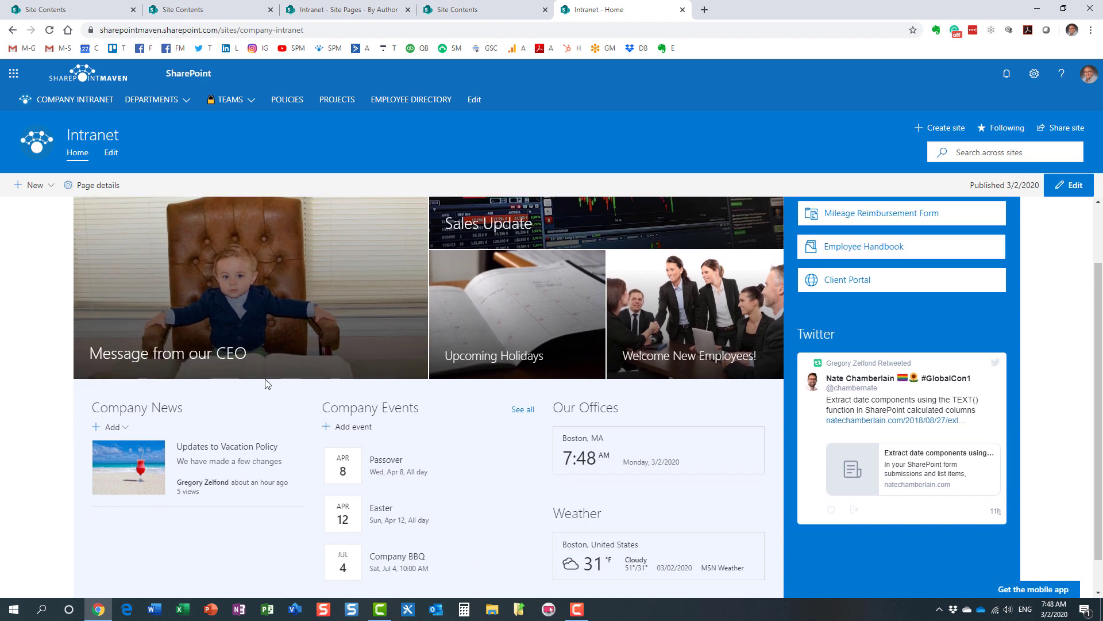
mouse_move(302, 453)
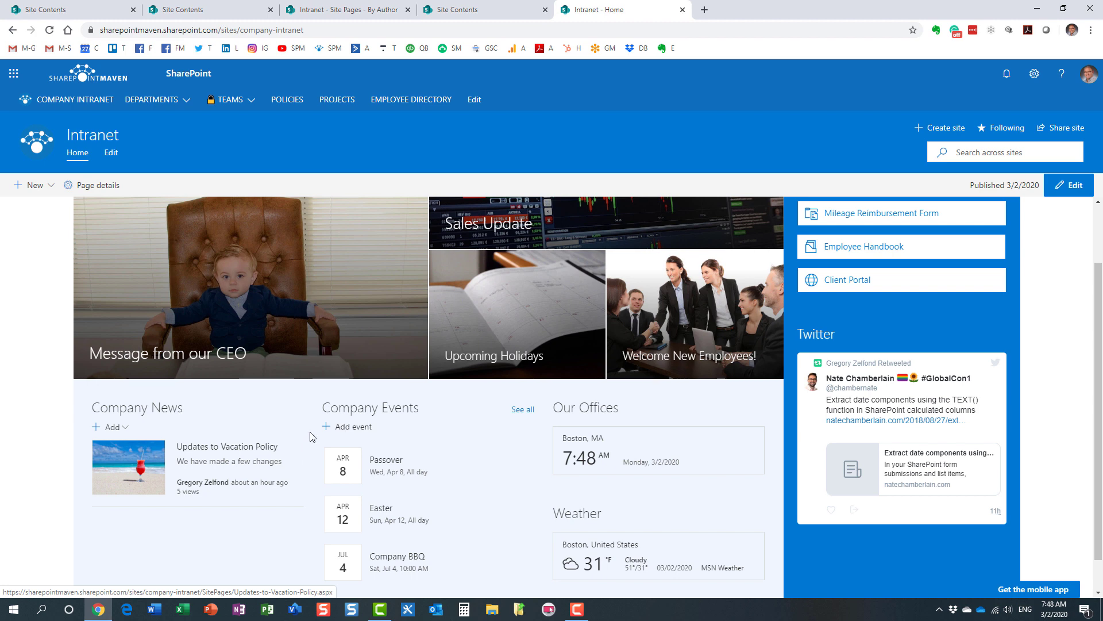
mouse_move(304, 424)
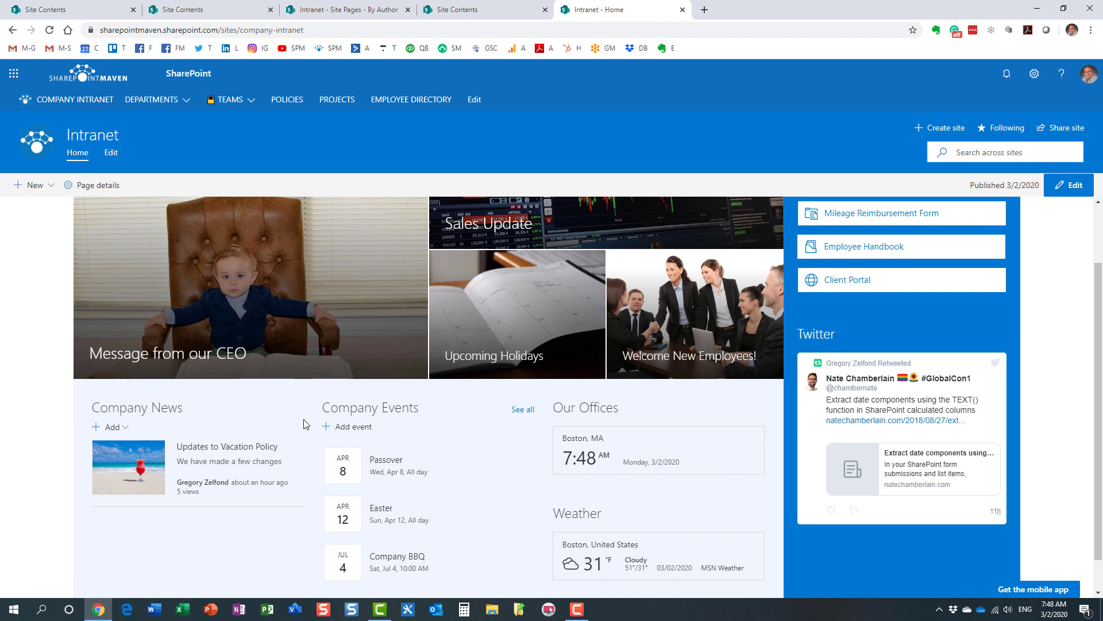